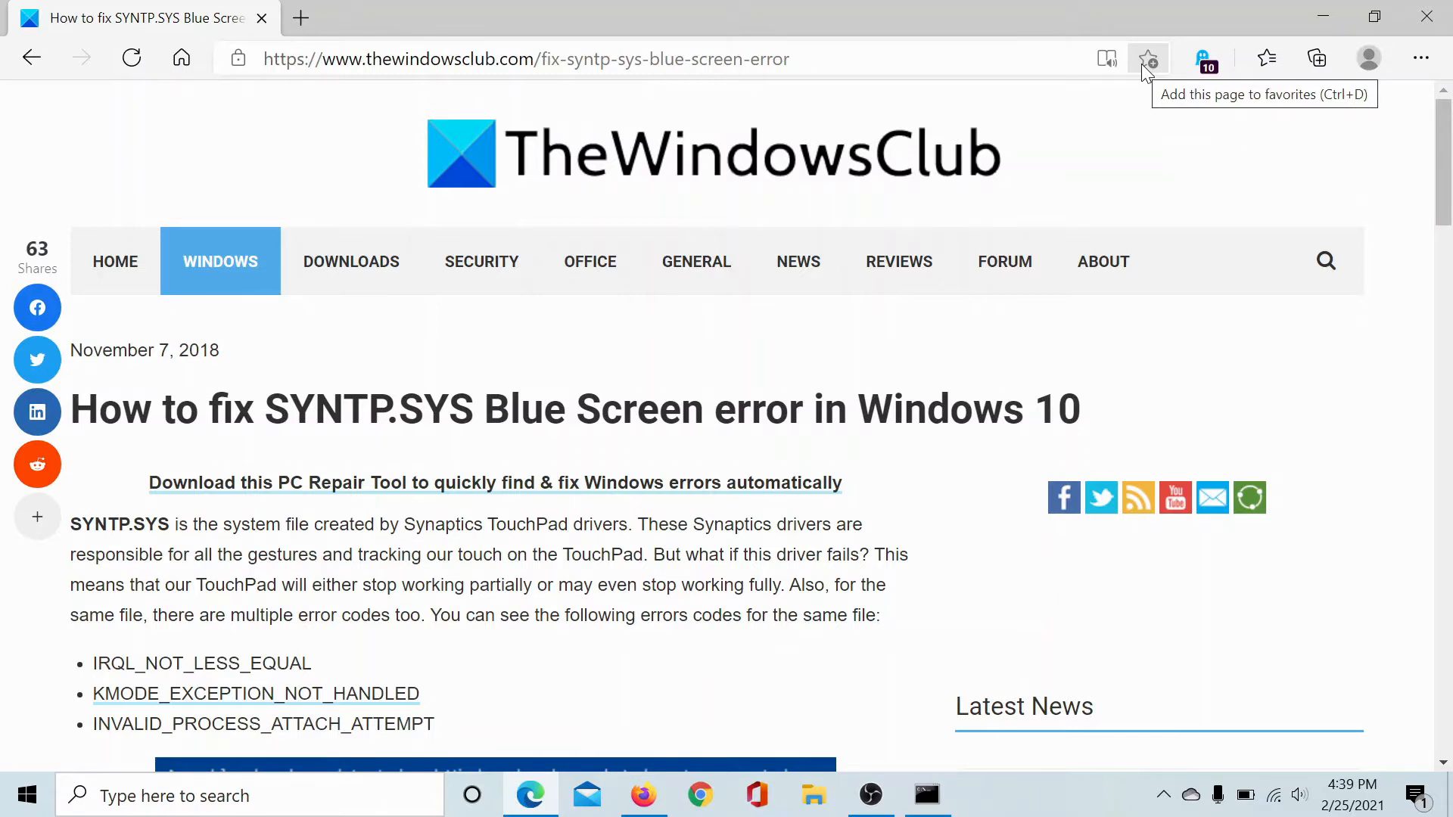
# Step: Scroll the article down to the '1. Test your Memory' instructions mentioning mdsched.exe
pyautogui.scroll(-3)
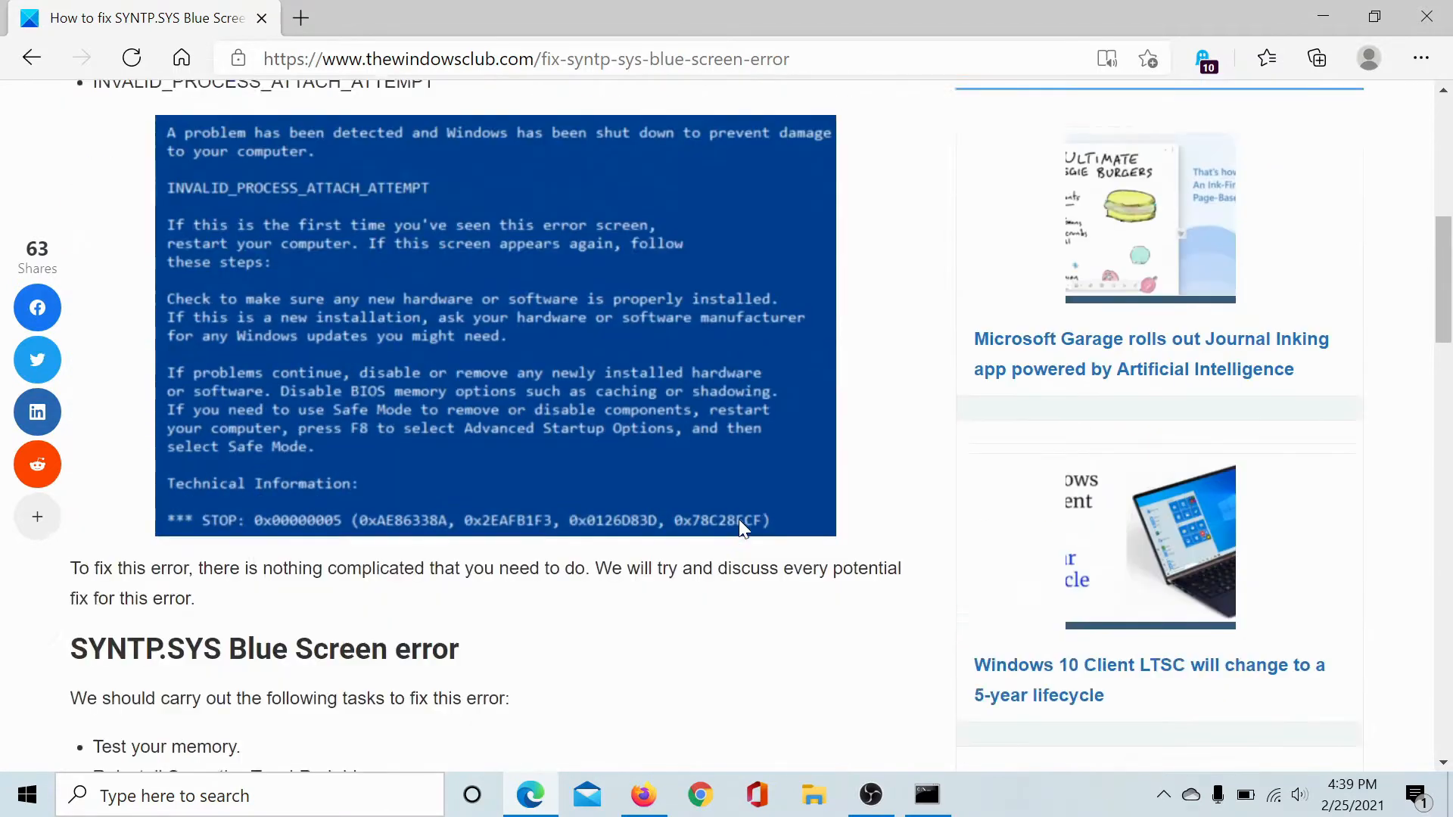
pyautogui.scroll(-3)
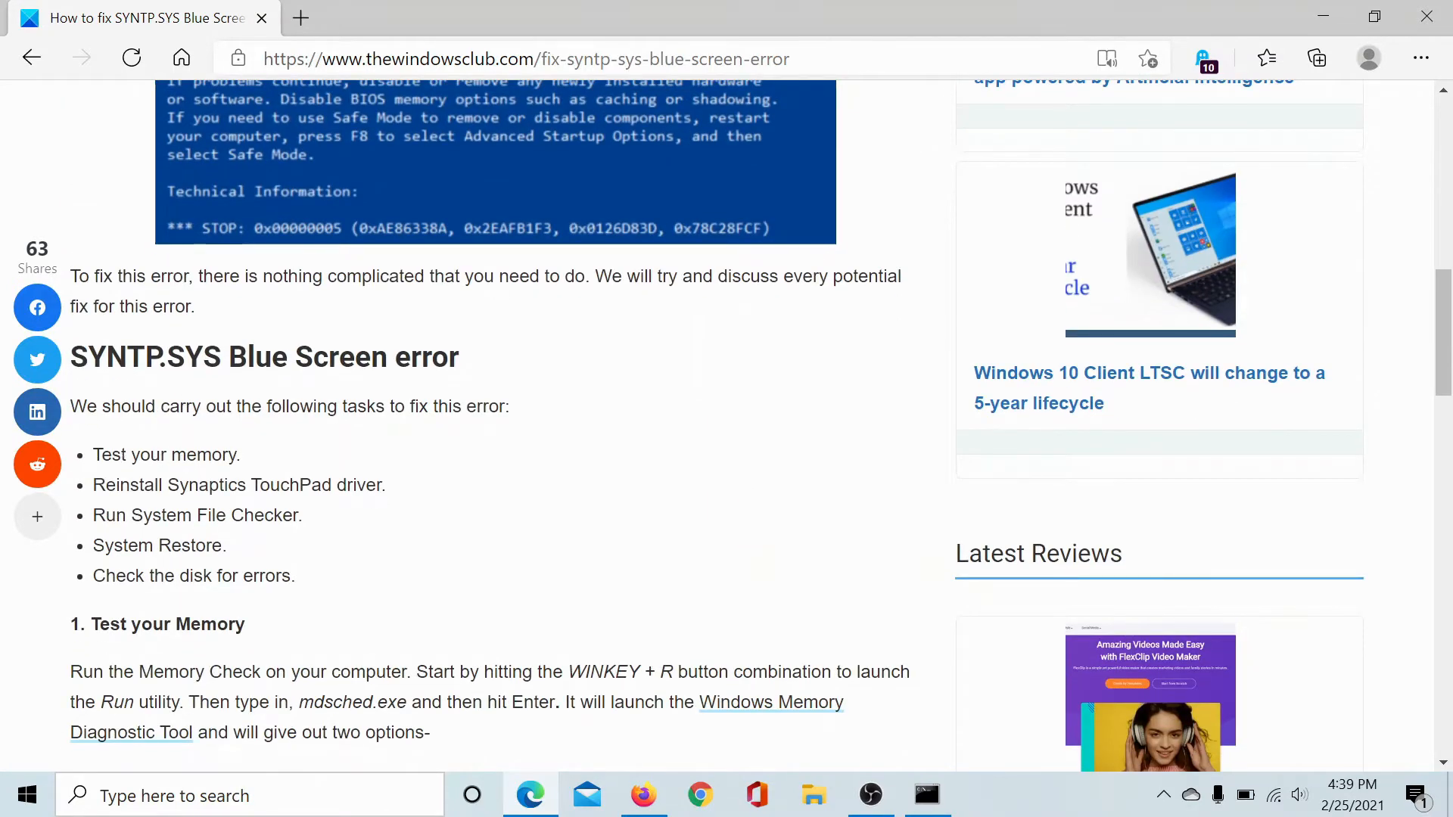
pyautogui.moveTo(308, 471)
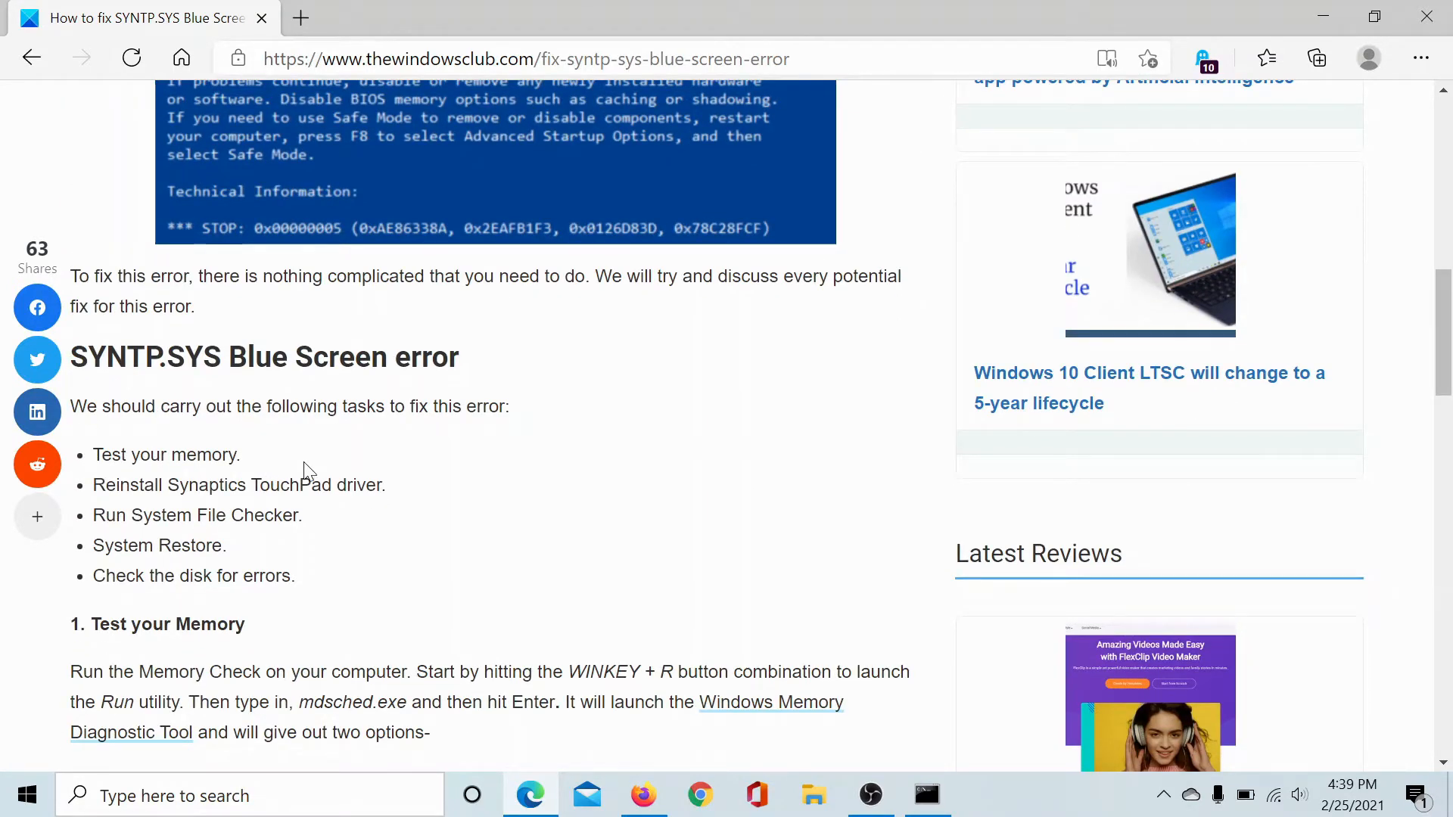
pyautogui.scroll(-3)
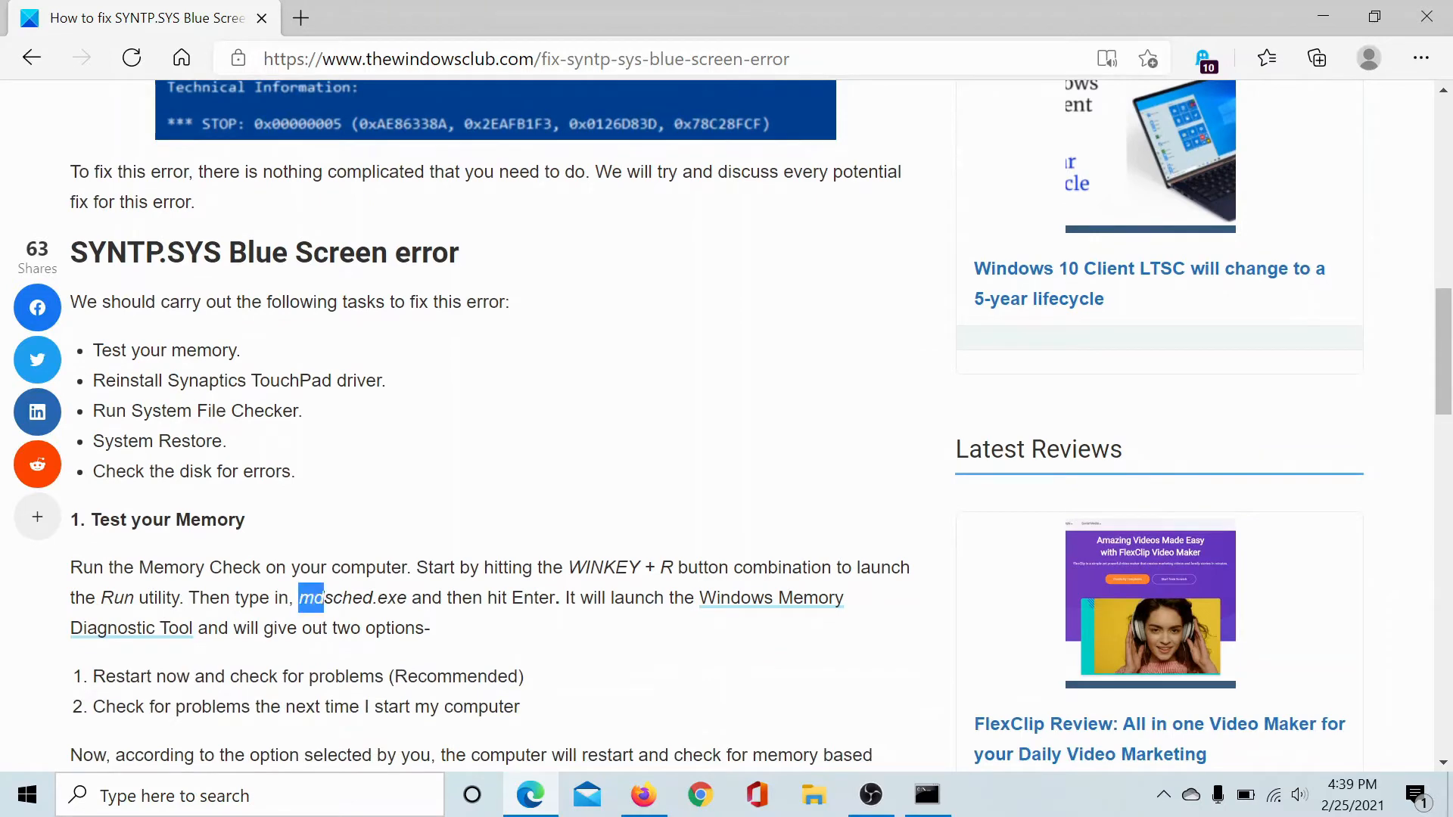
# Step: Copy the mdsched.exe text from the article and bring up the Run box
pyautogui.rightClick(352, 598)
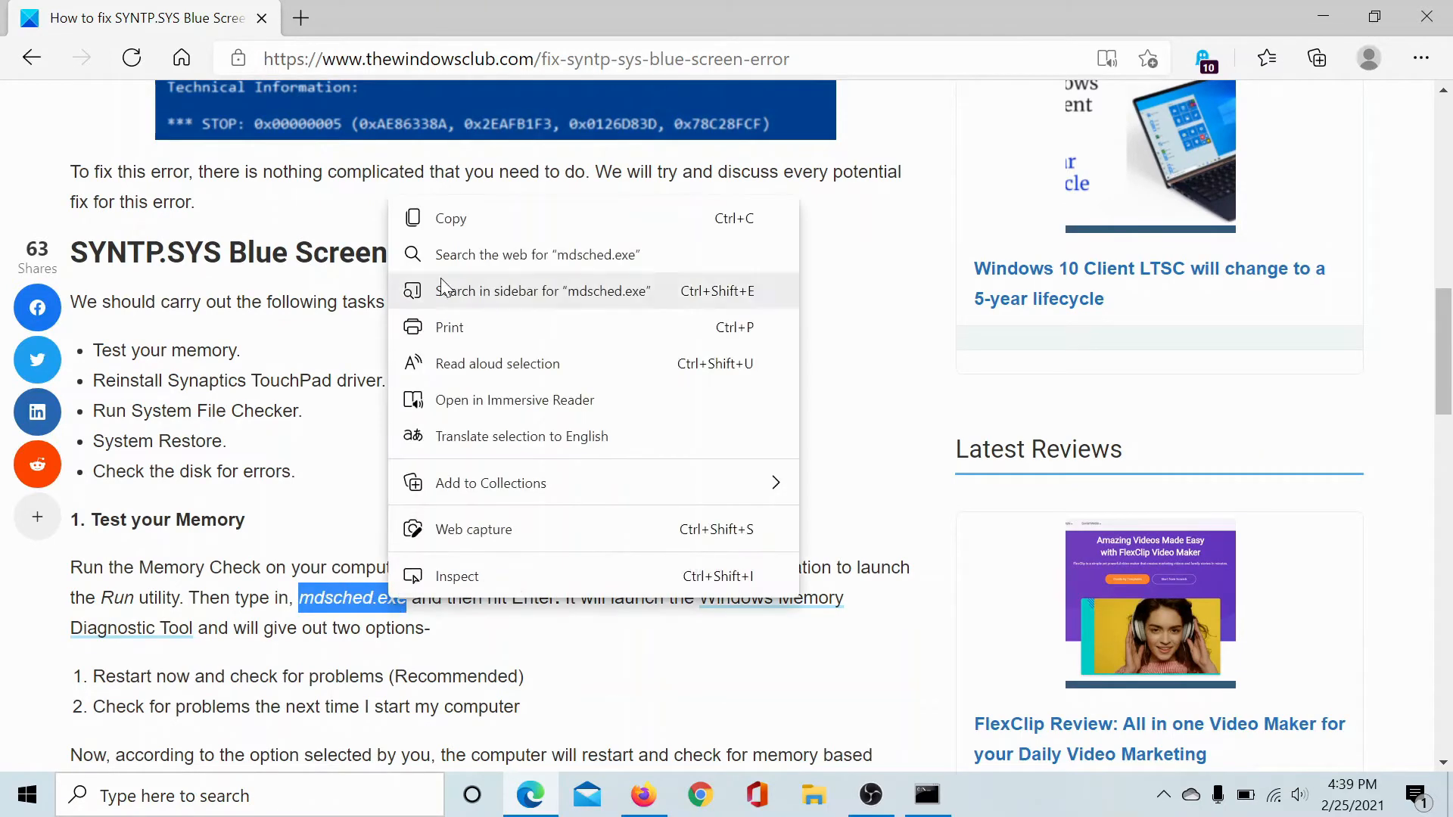
pyautogui.click(449, 556)
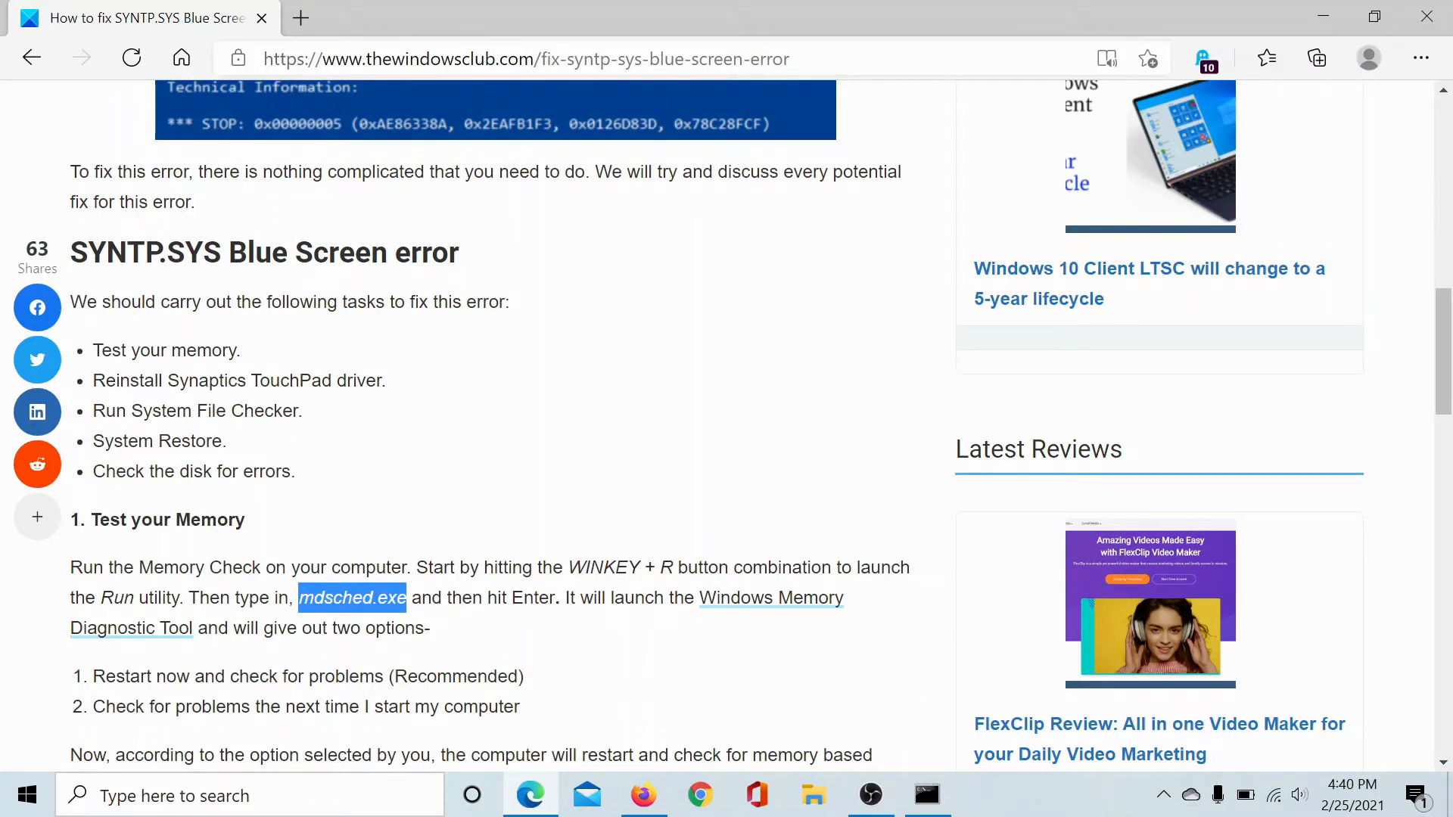
pyautogui.press('Win+r')
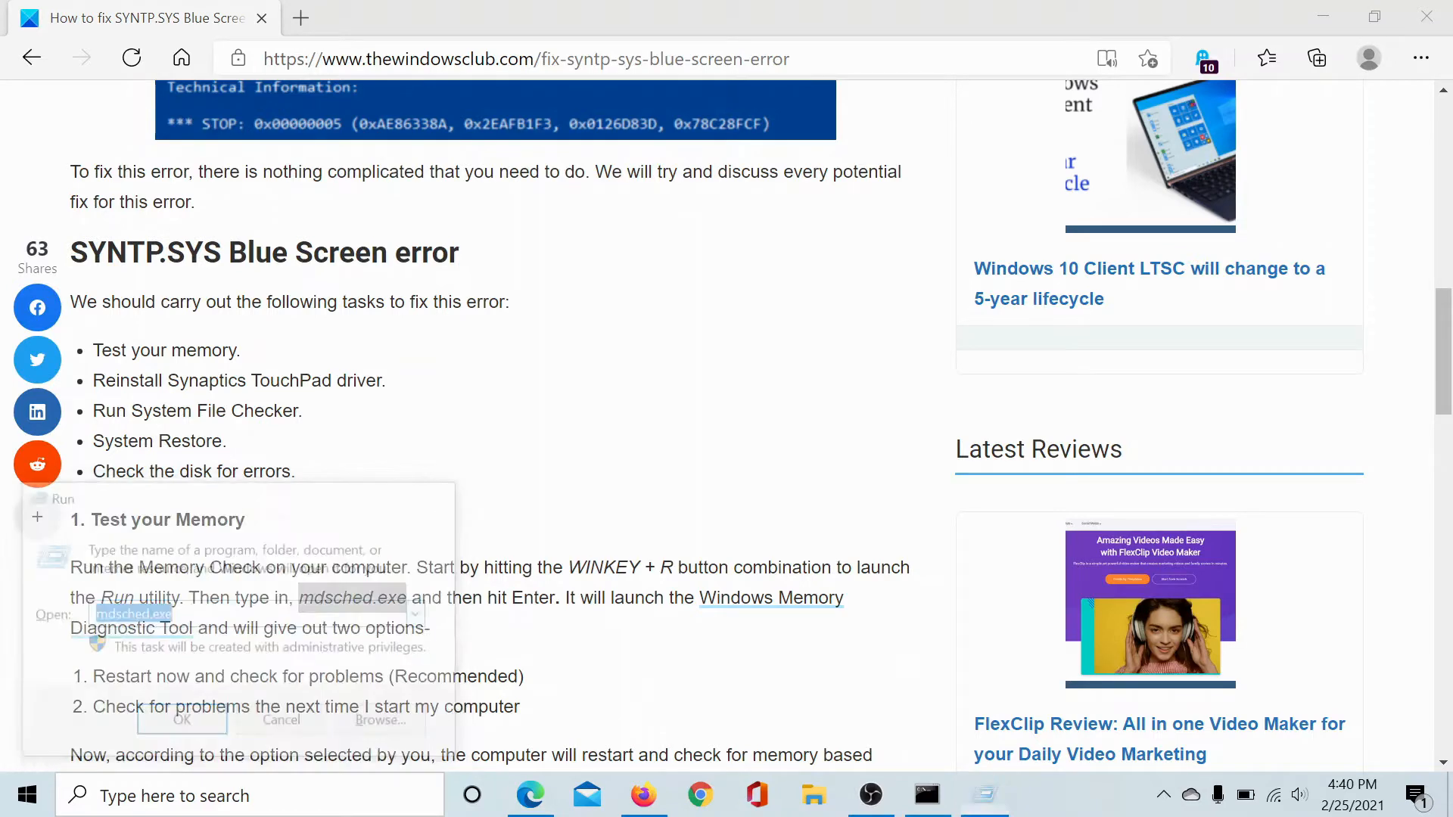
pyautogui.click(181, 719)
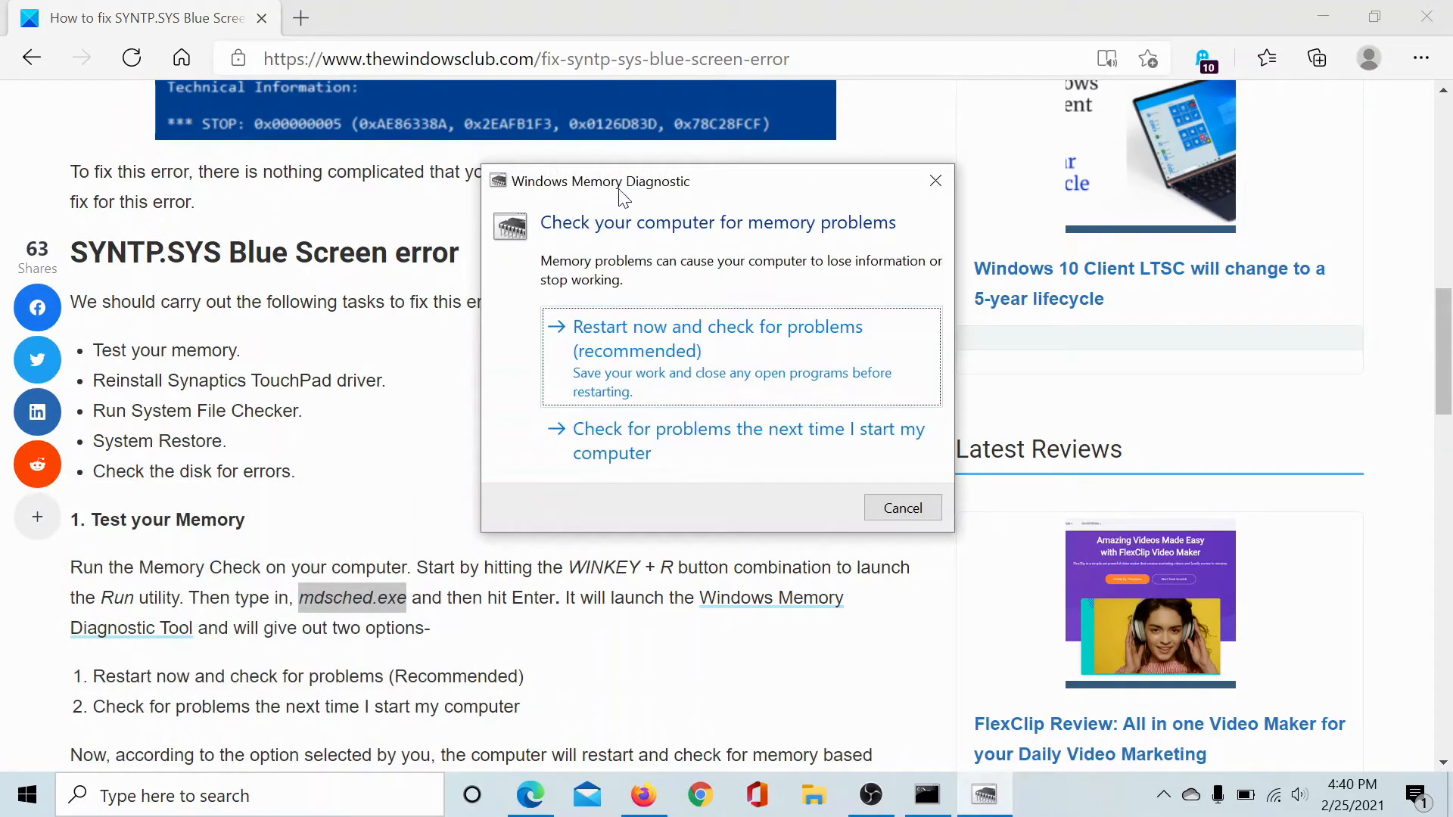
pyautogui.moveTo(610, 355)
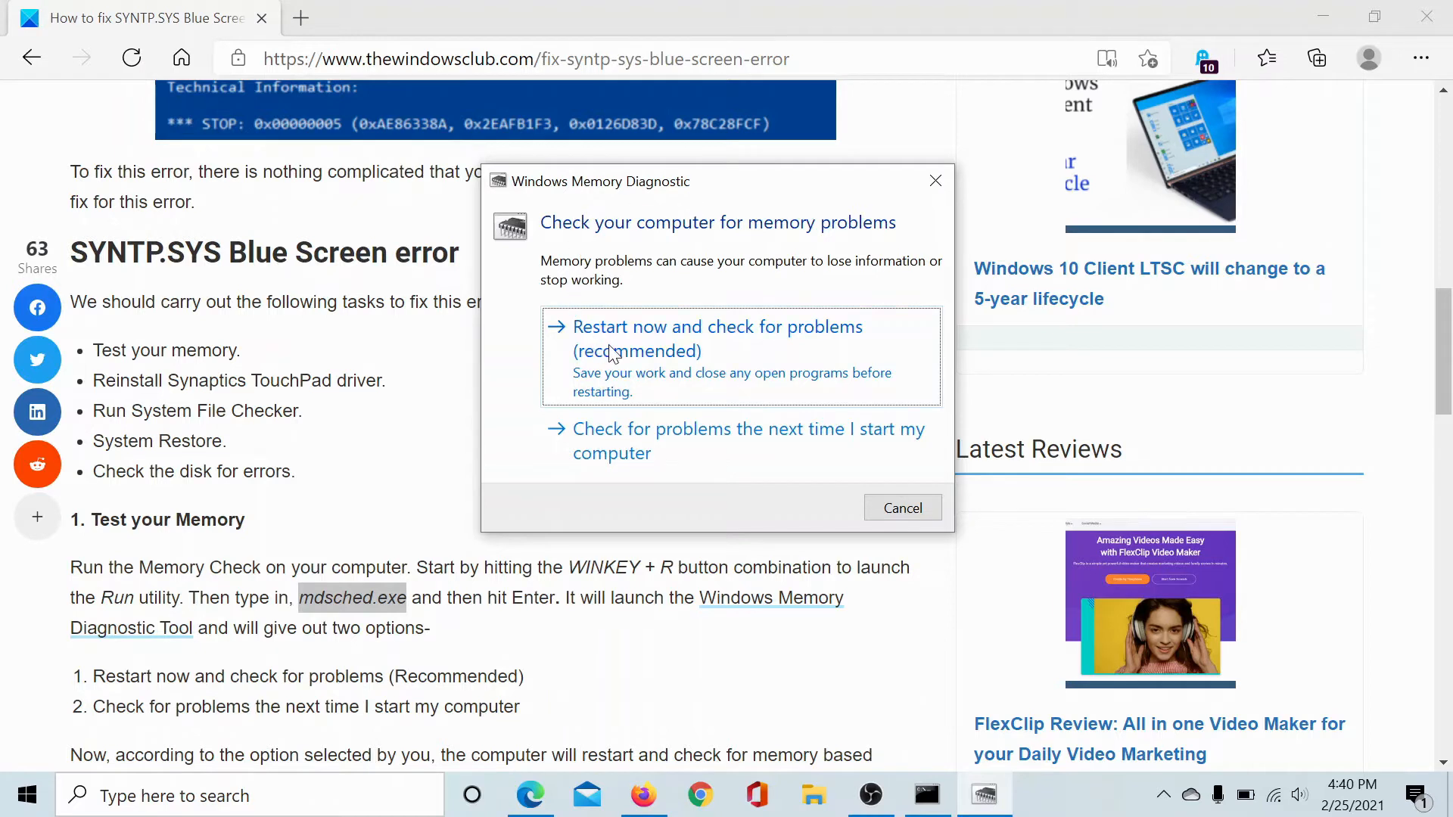
pyautogui.moveTo(624, 345)
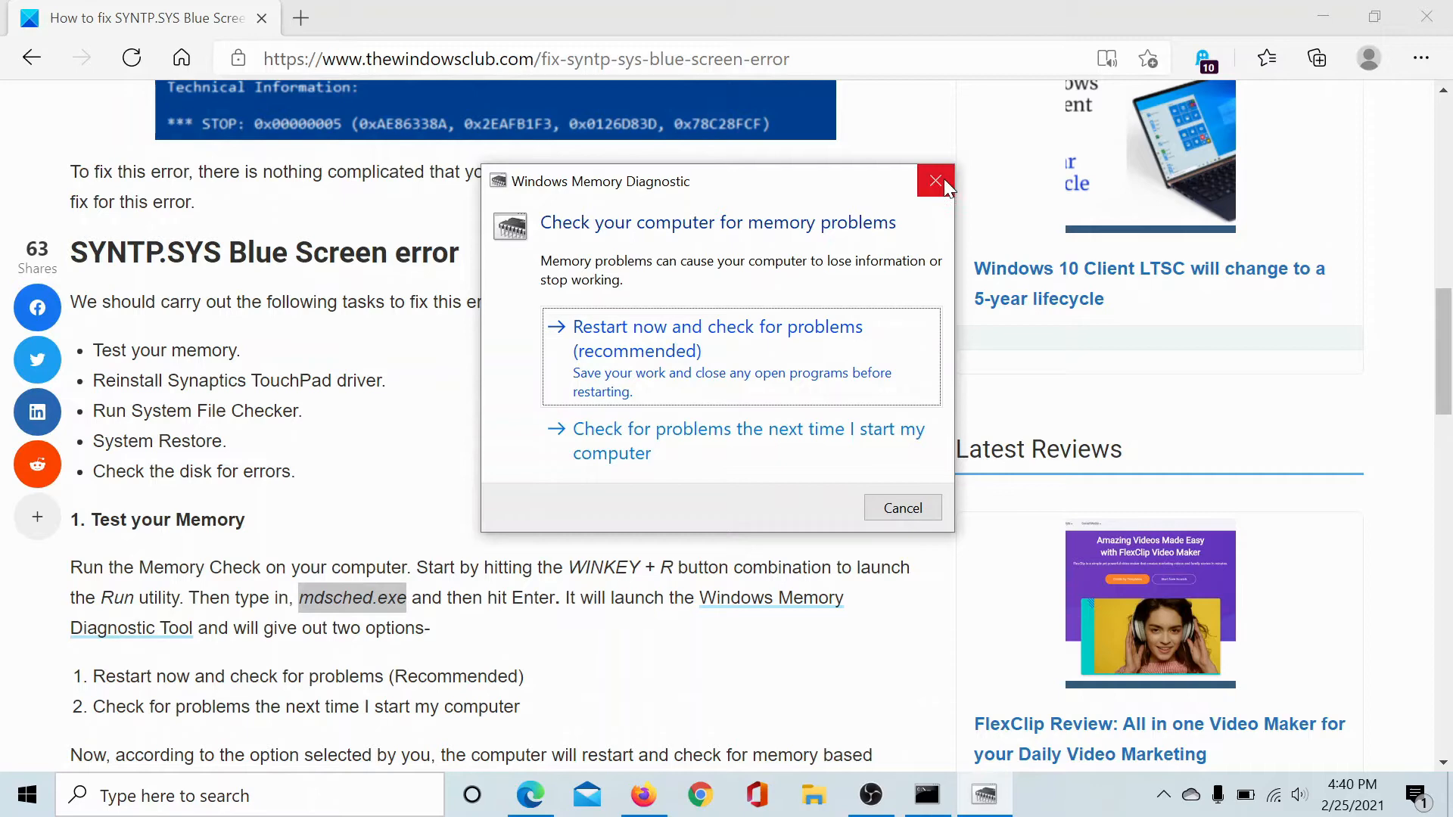
pyautogui.click(935, 181)
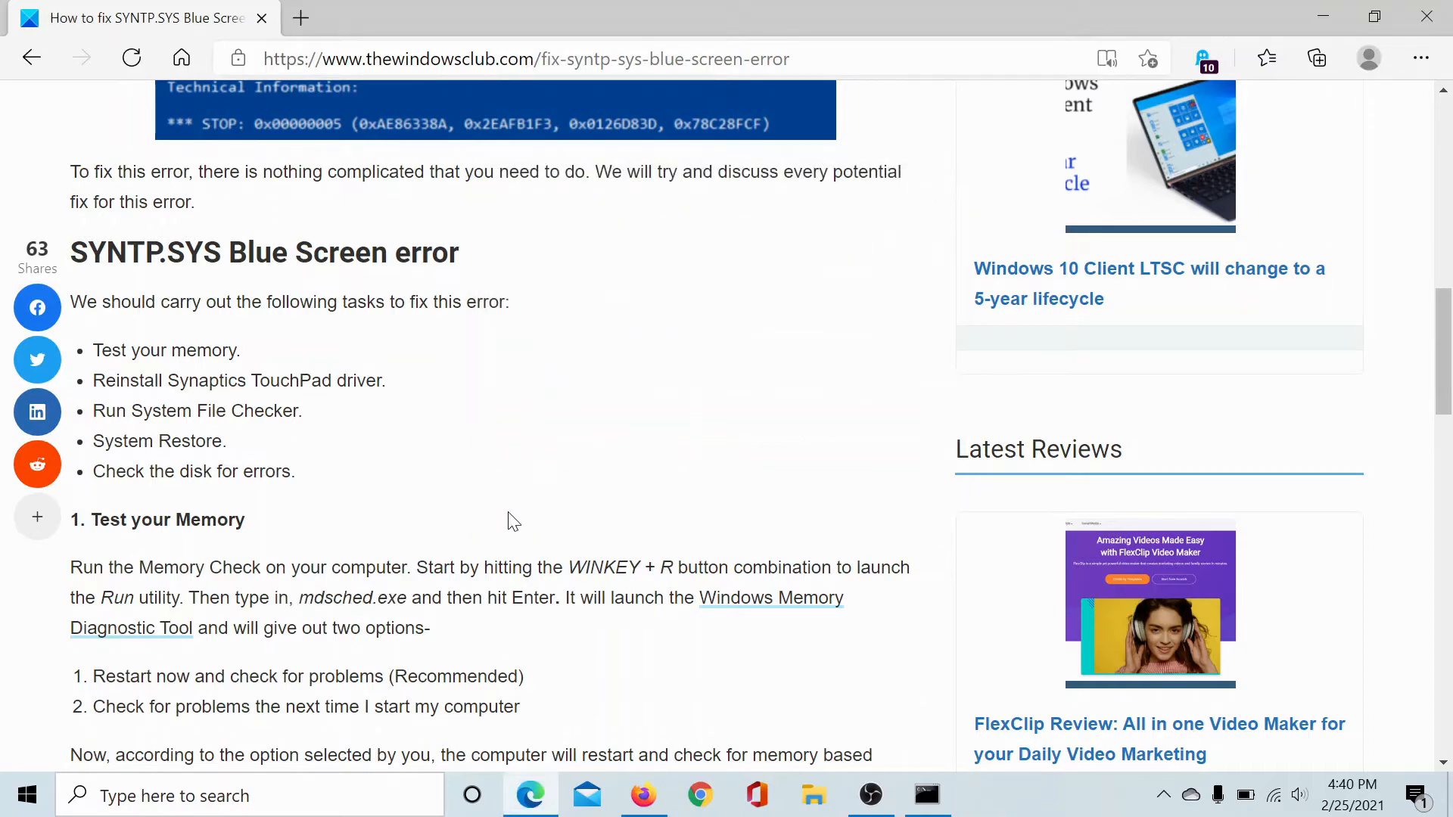
# Step: Scroll to '2. Reinstall Synaptics Driver' and run appwiz.cpl from the Run box
pyautogui.scroll(-3)
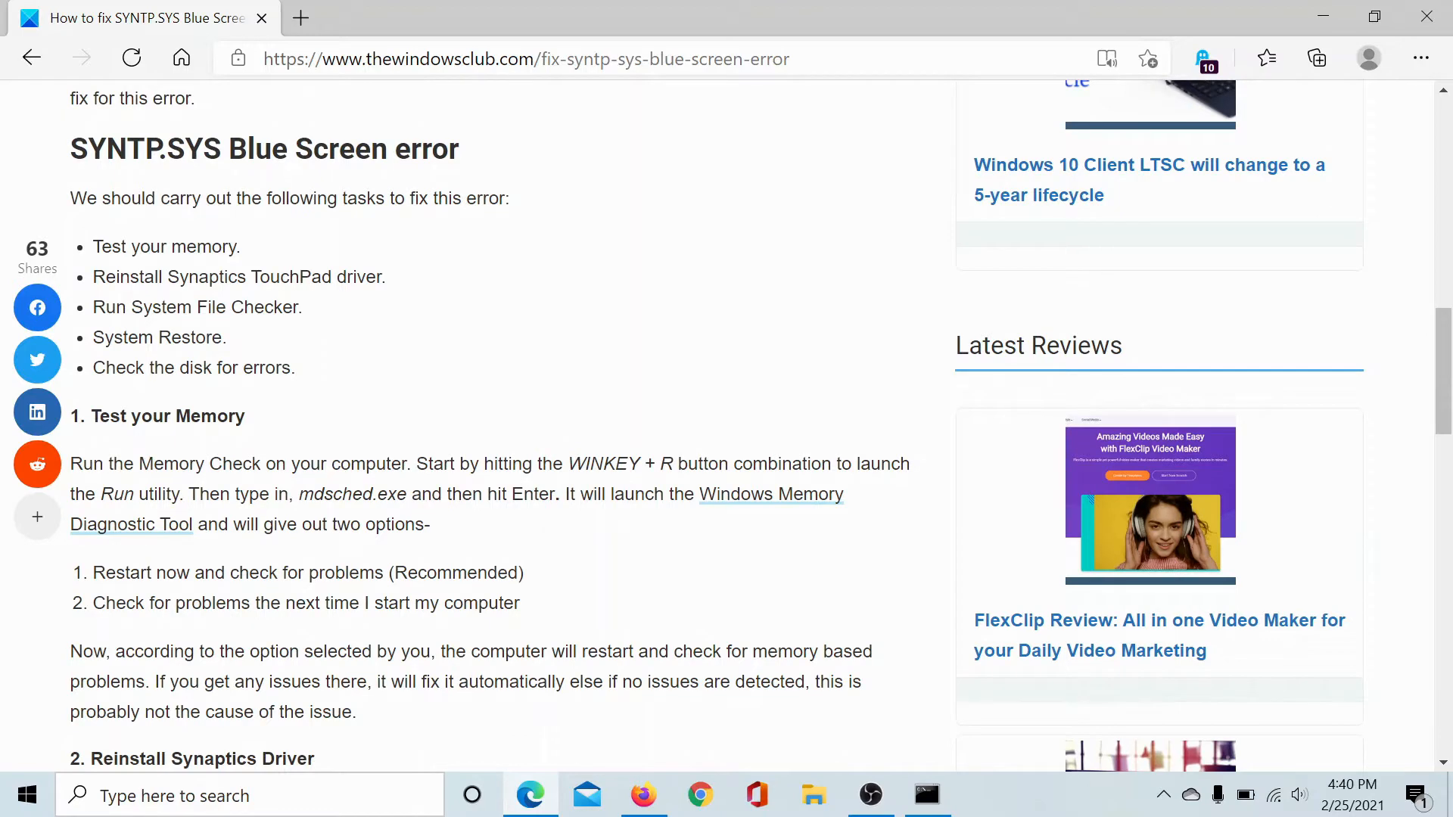
pyautogui.scroll(-3)
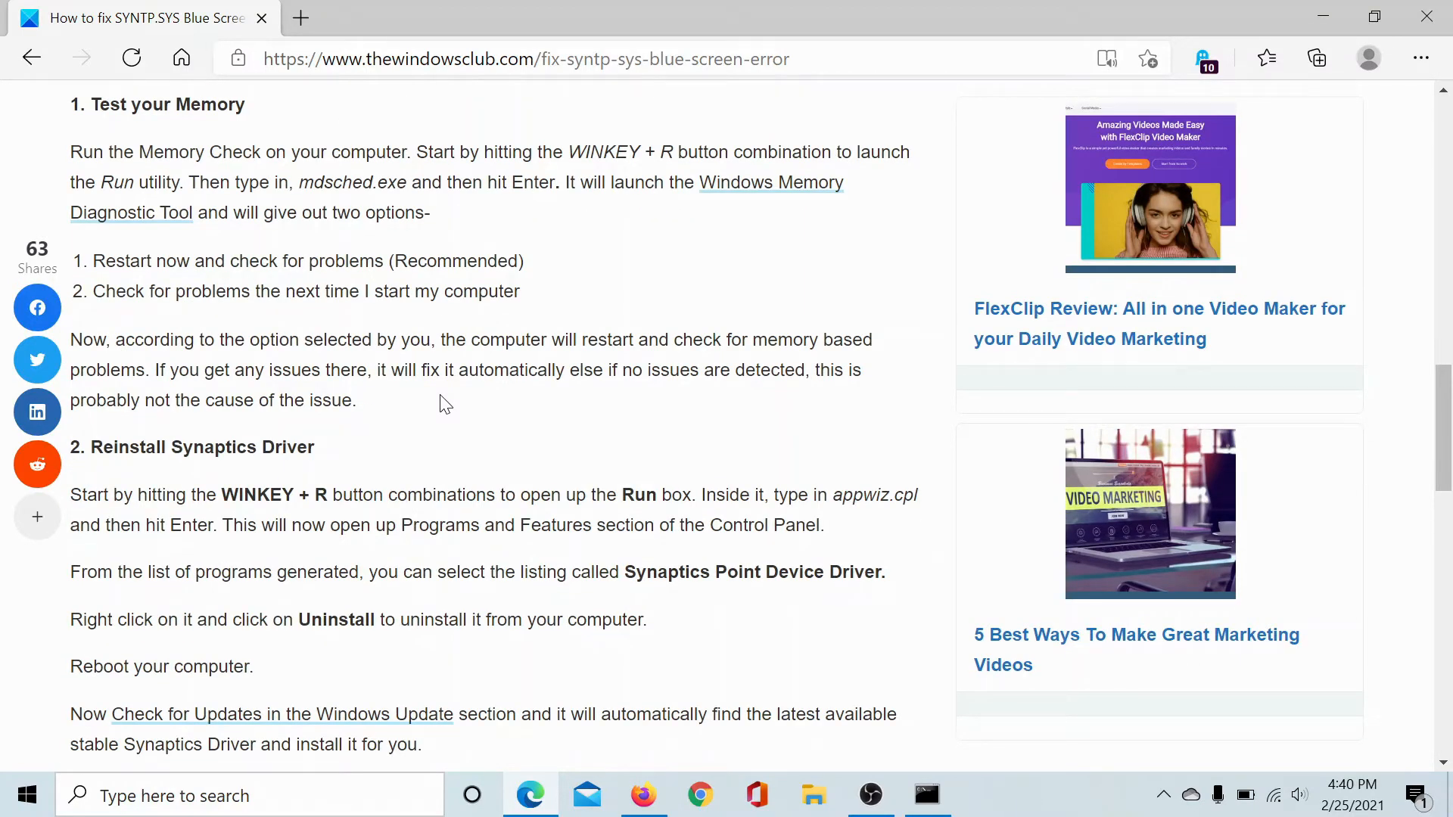
pyautogui.press('win+r')
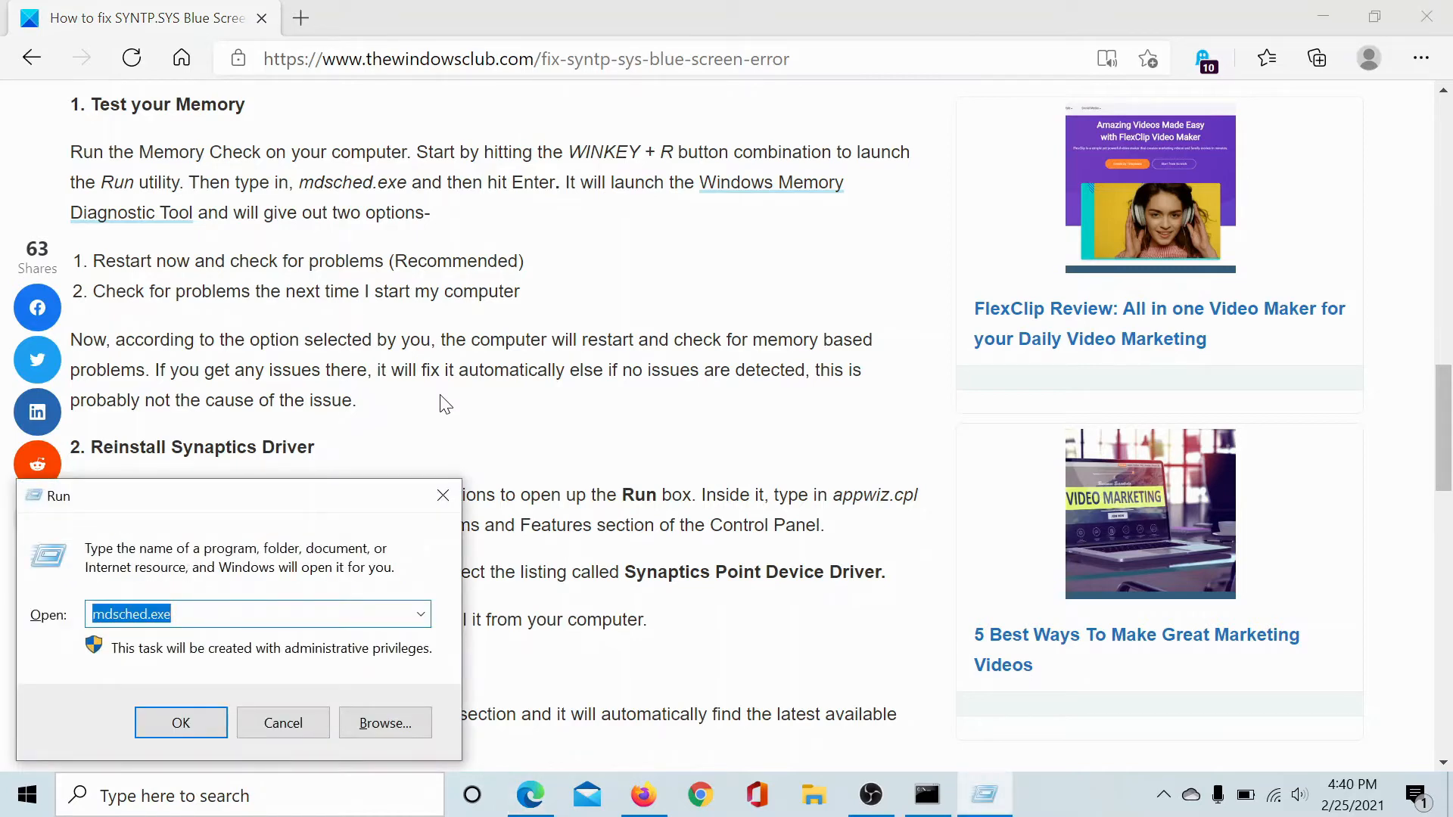
pyautogui.write('app')
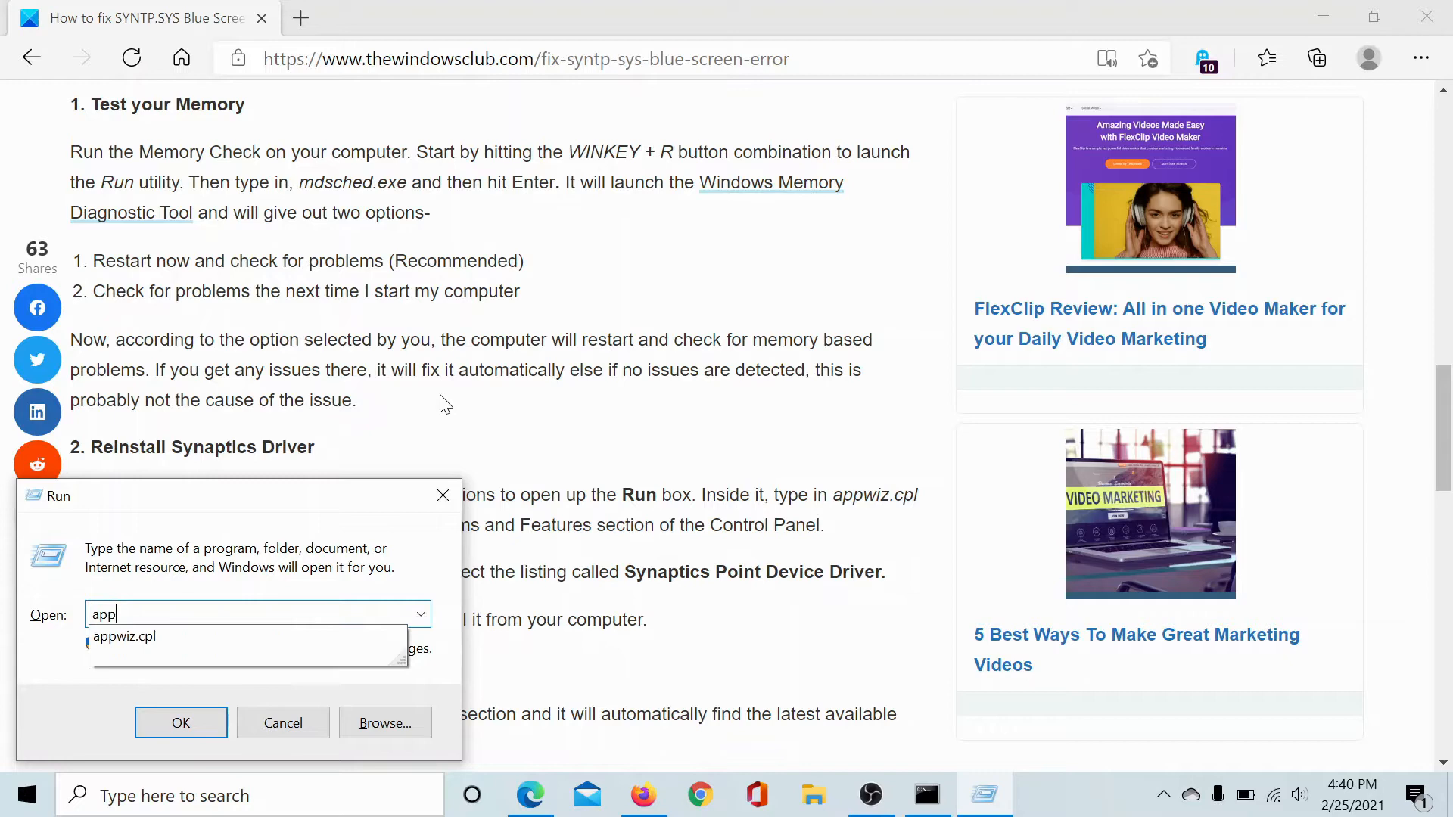
pyautogui.click(181, 722)
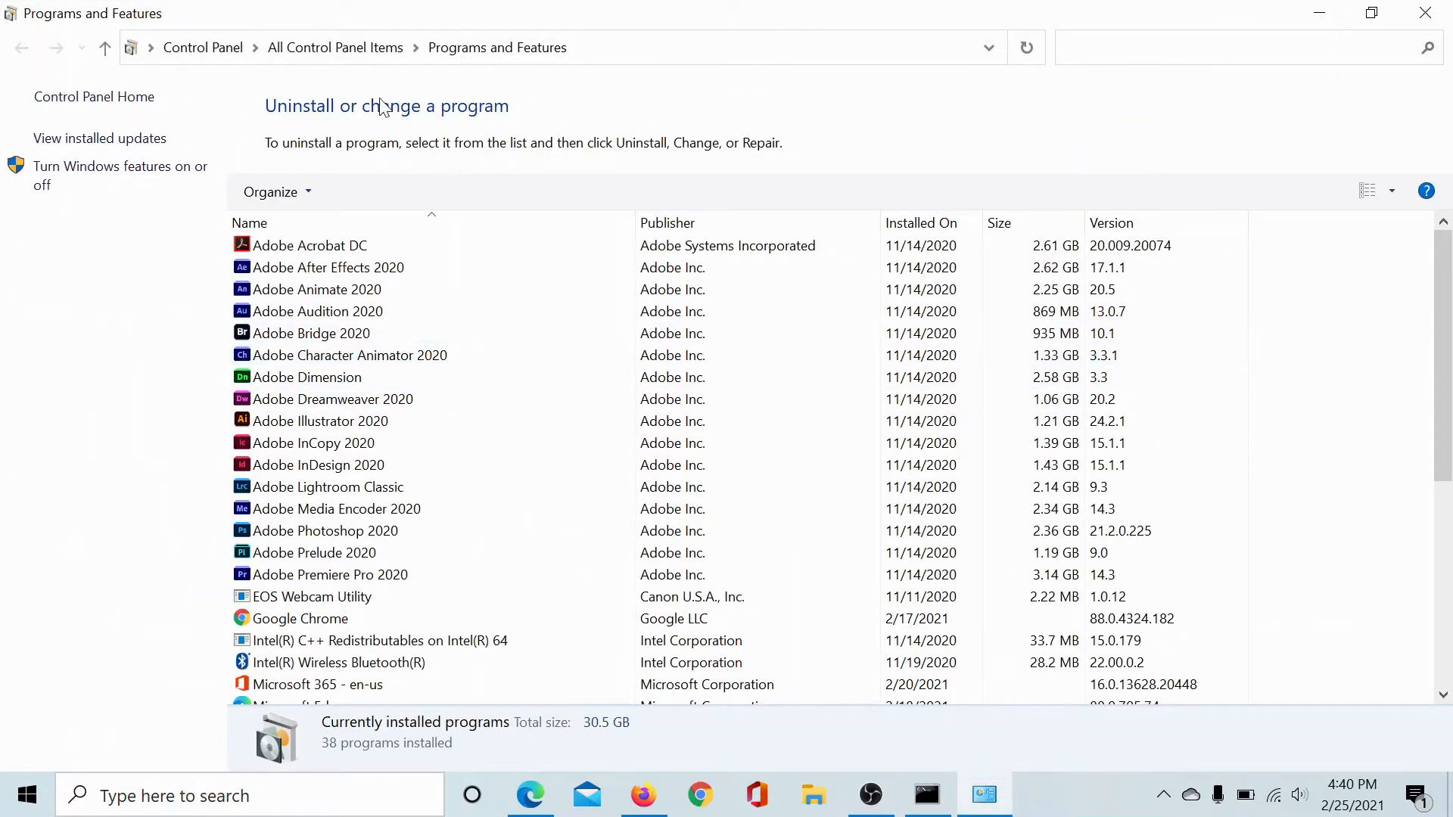
# Step: Select Skype version 8.68 in the program list and show its Uninstall option
pyautogui.scroll(-3)
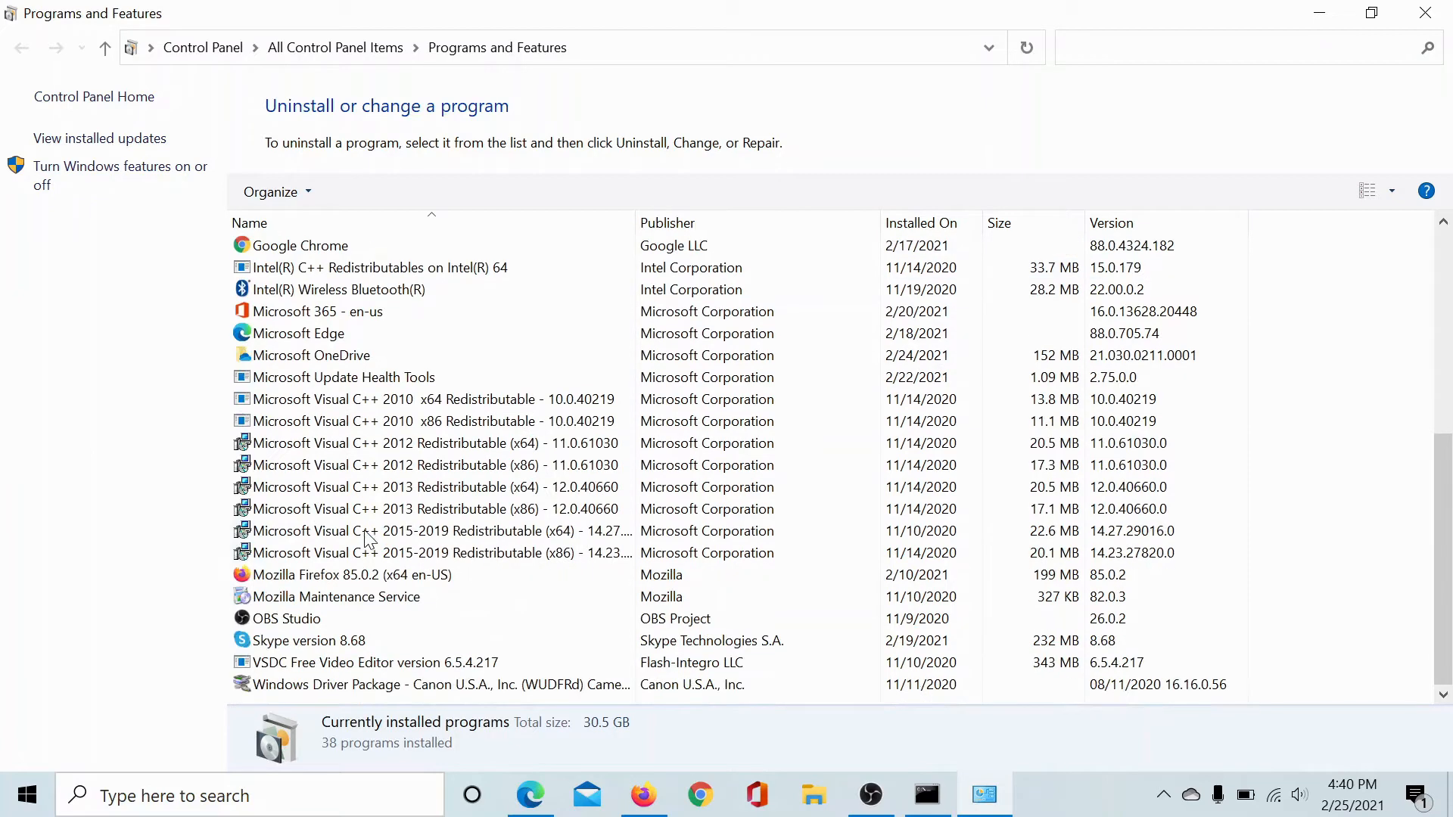
pyautogui.click(309, 641)
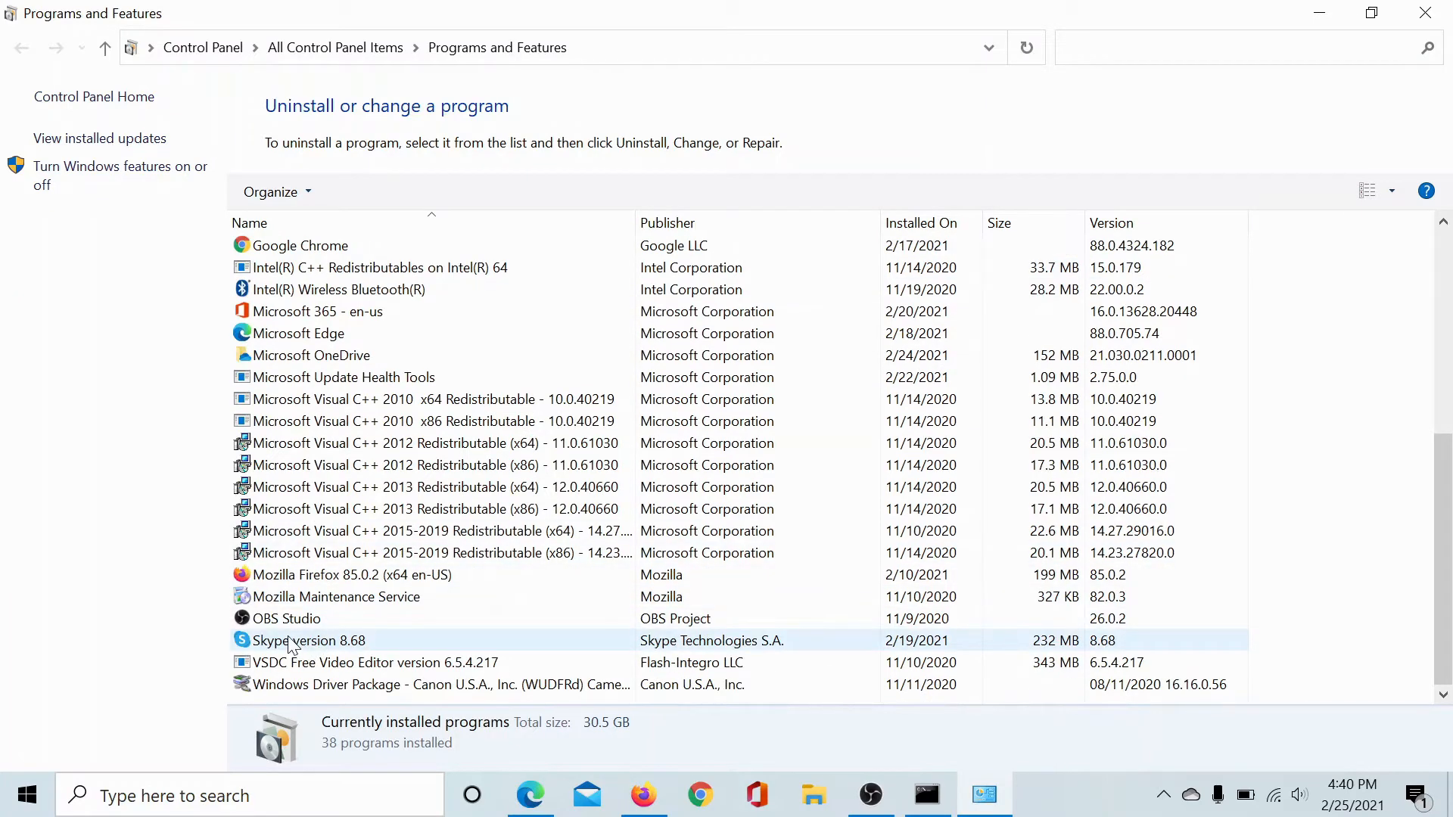
pyautogui.moveTo(308, 643)
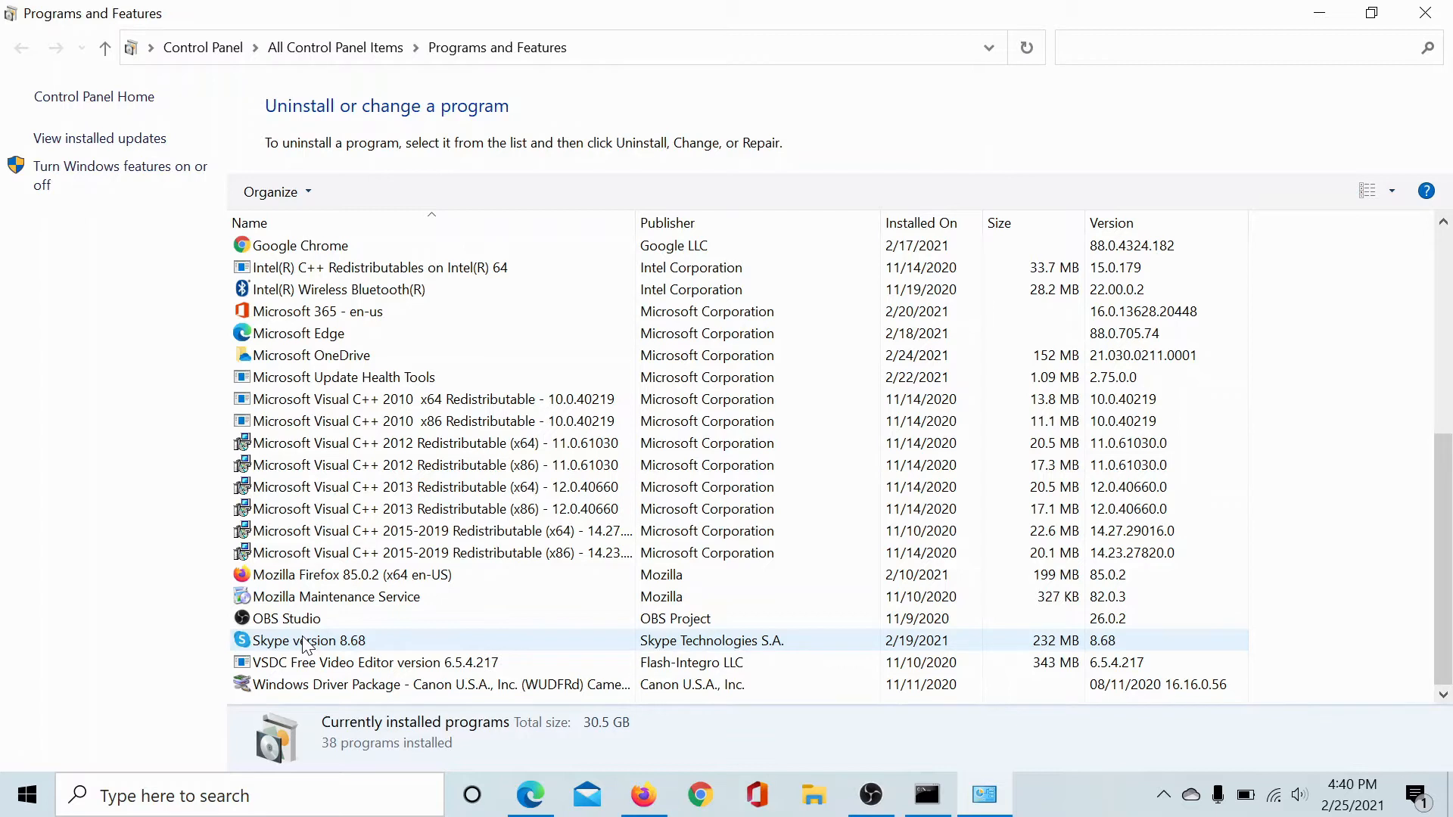
pyautogui.rightClick(307, 640)
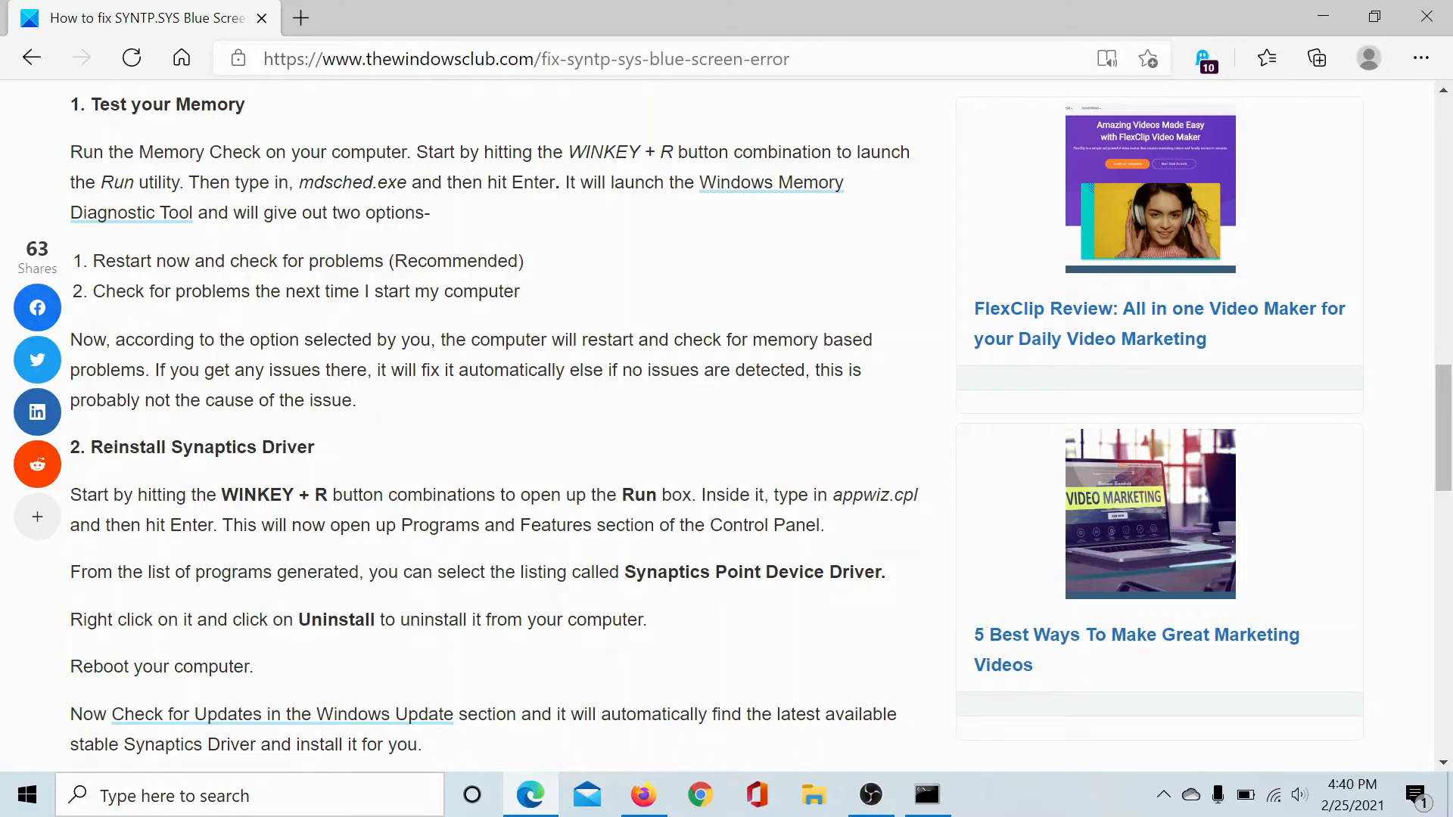
# Step: Scroll the article down to the '3. Run System File Checker' section
pyautogui.scroll(-3)
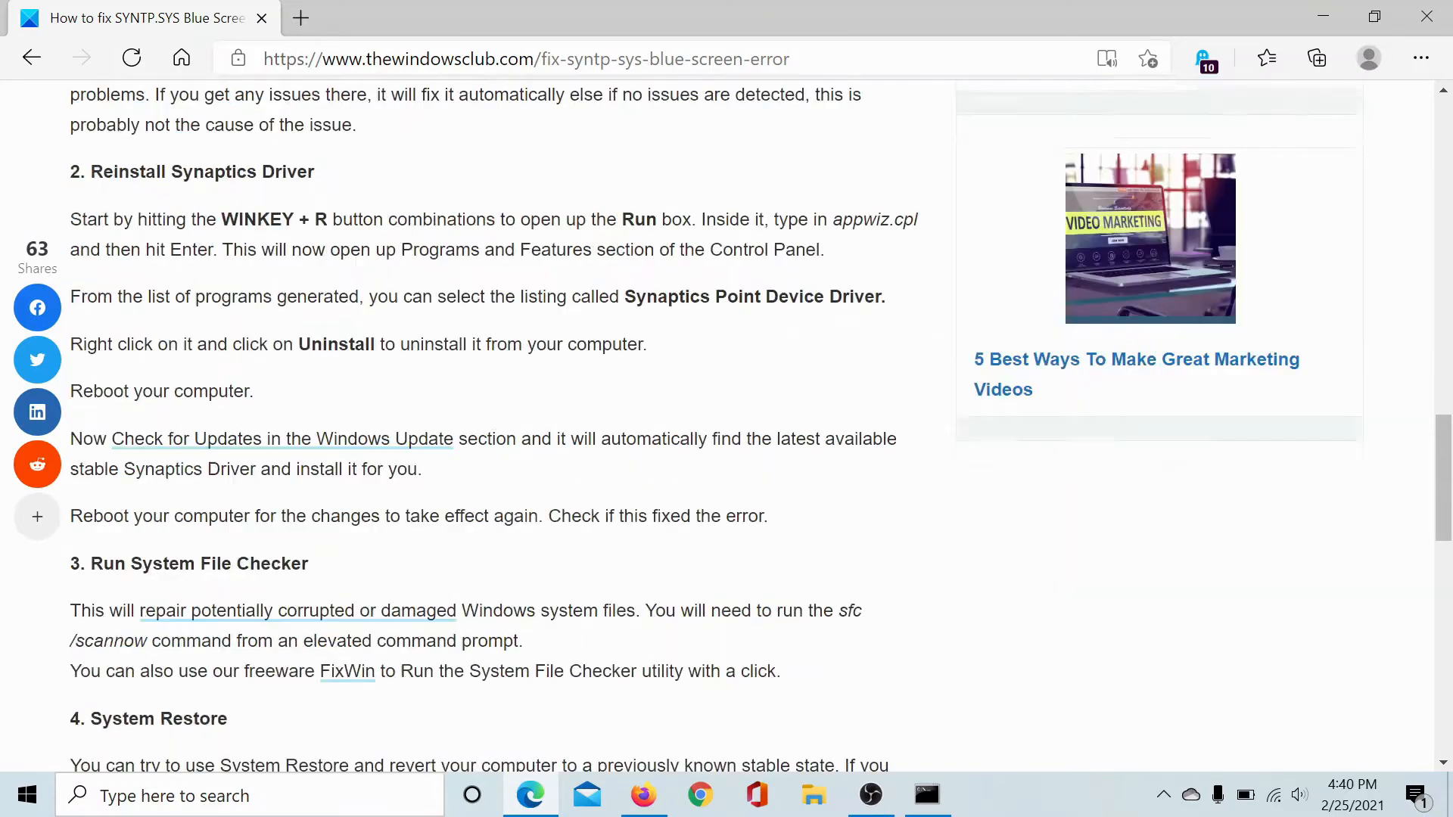
pyautogui.scroll(-3)
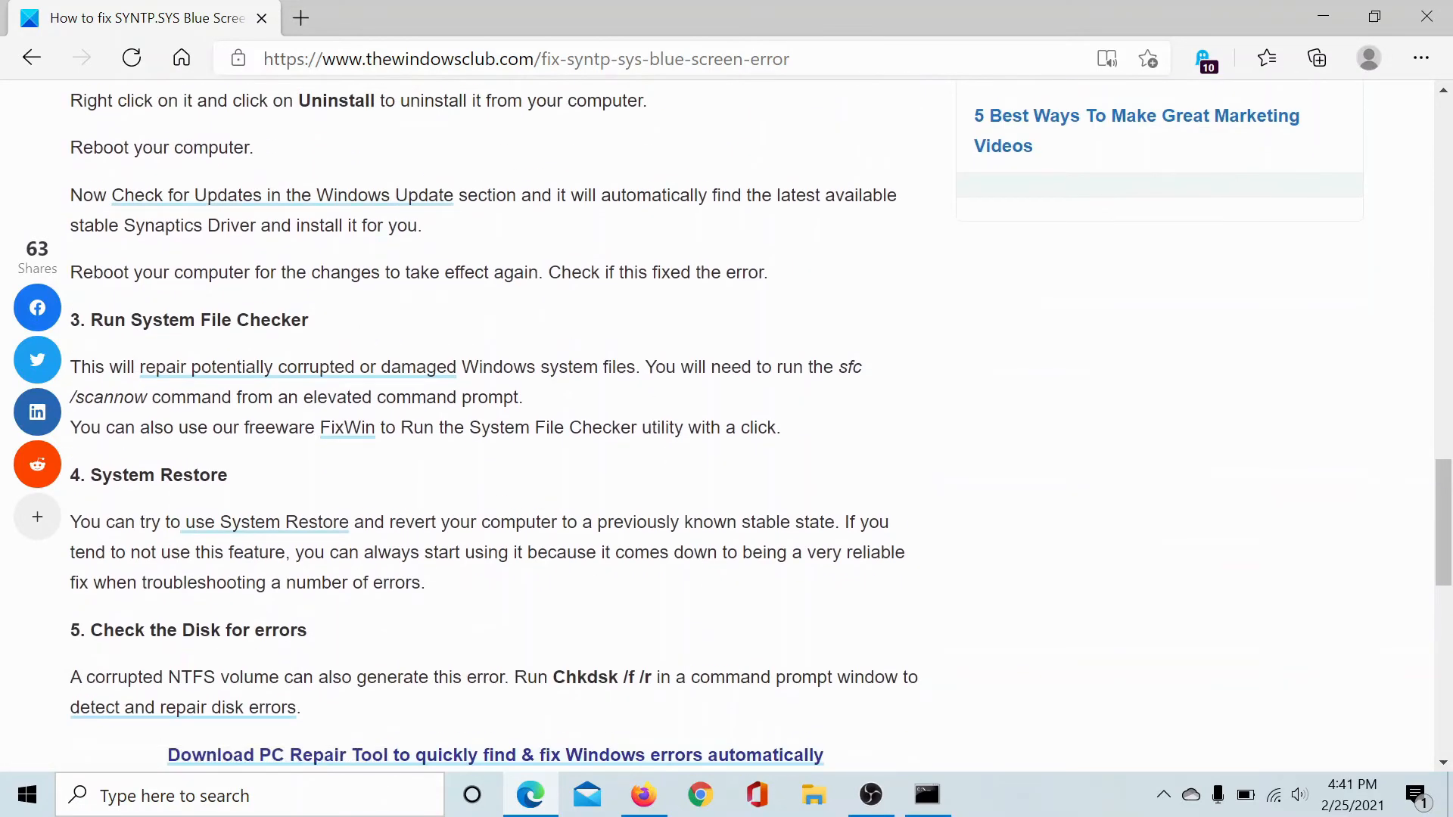
pyautogui.moveTo(757, 512)
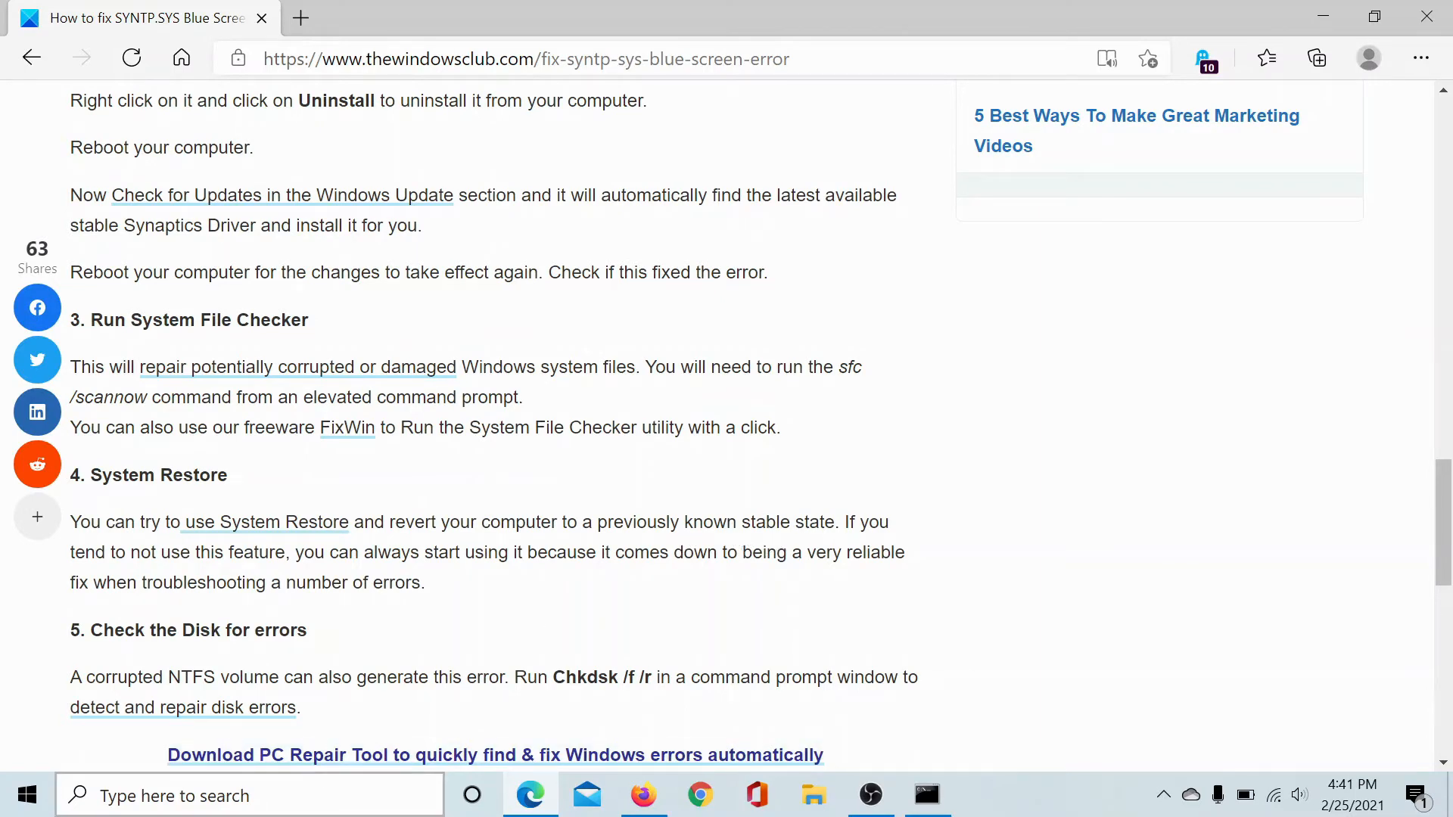
# Step: Search Windows for 'comm' to find Command Prompt
pyautogui.write('com')
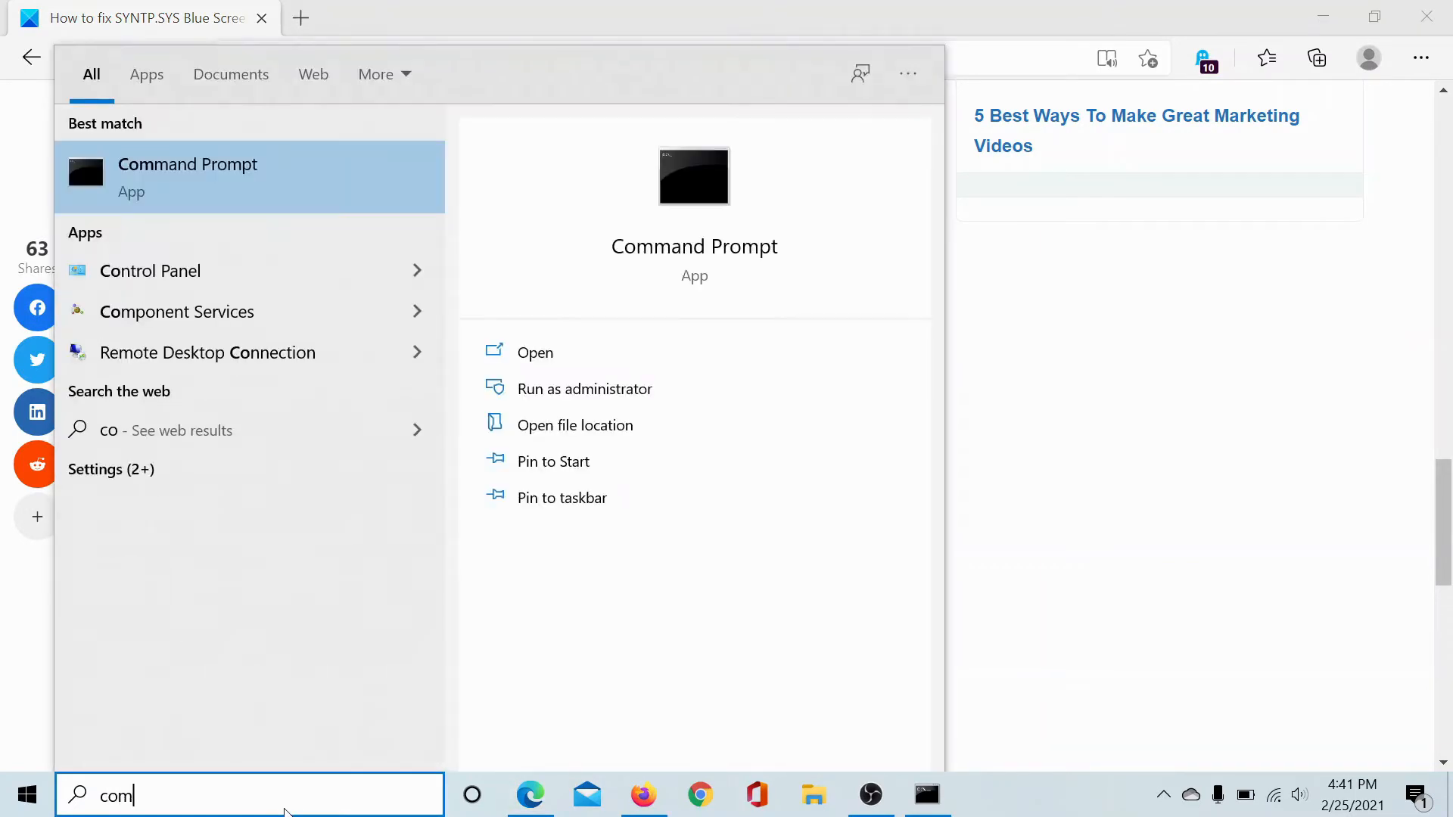
pyautogui.write('m')
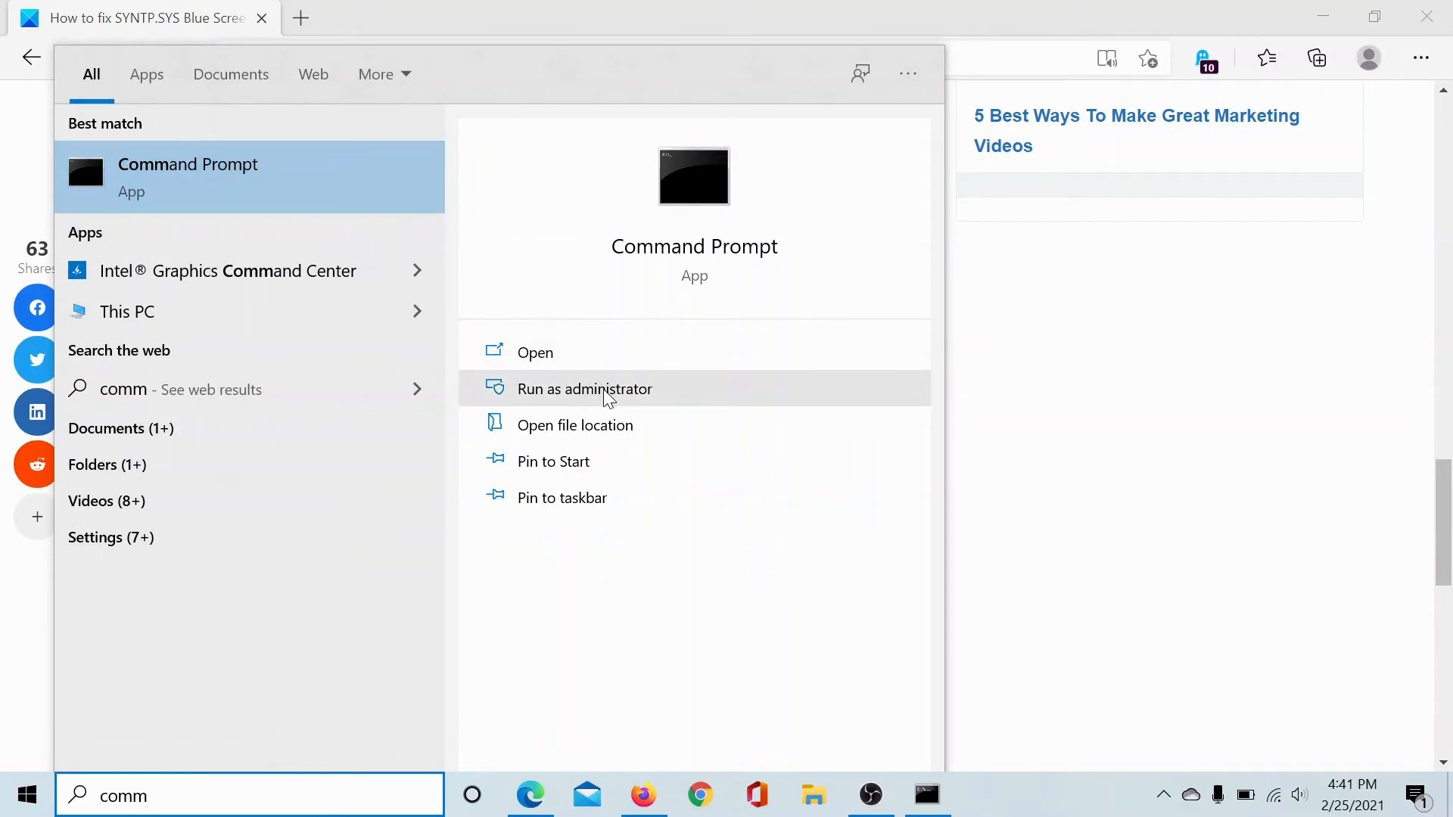
pyautogui.moveTo(855, 611)
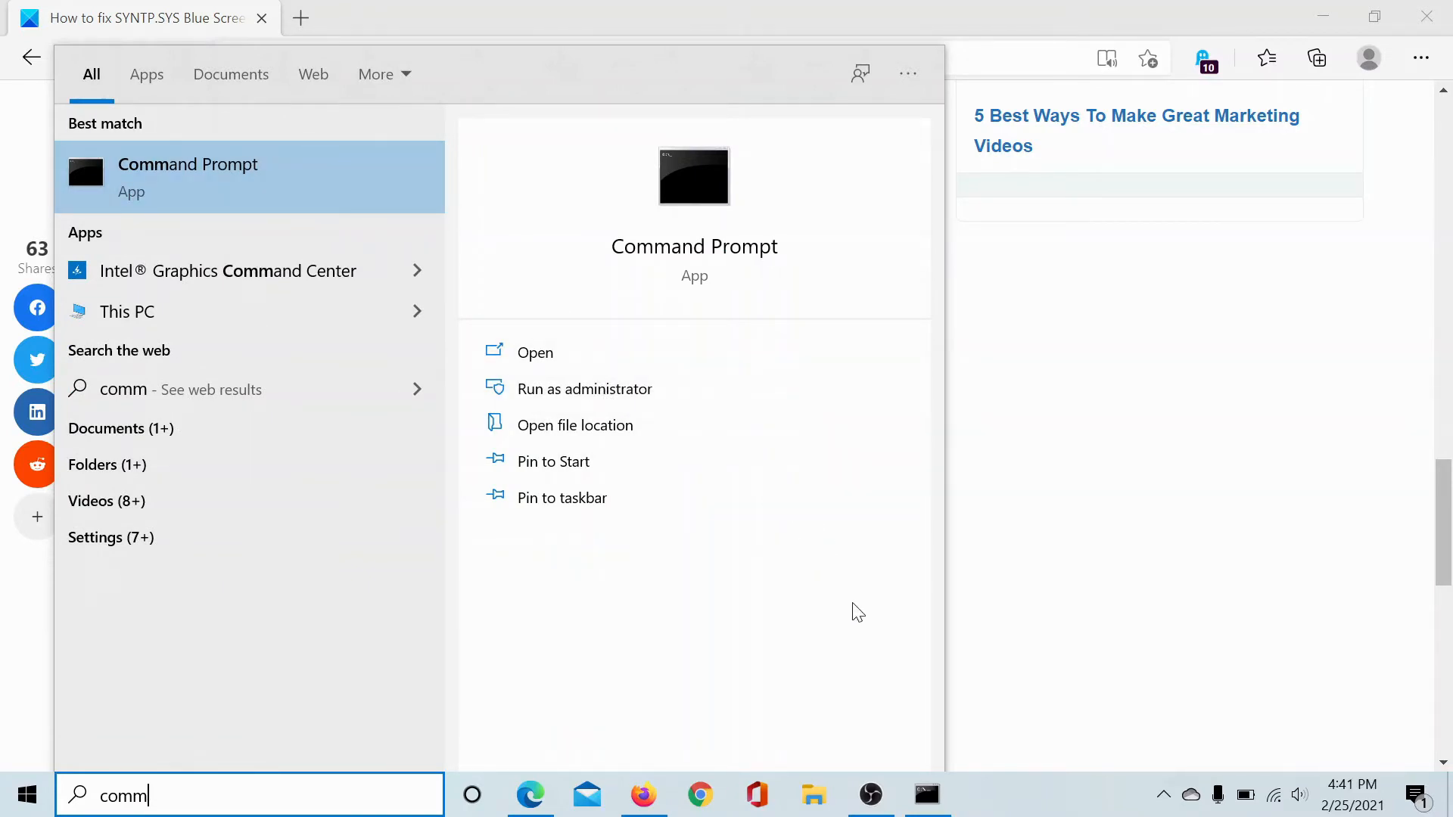
# Step: Launch Command Prompt as administrator and run sfc /scannow
pyautogui.click(585, 388)
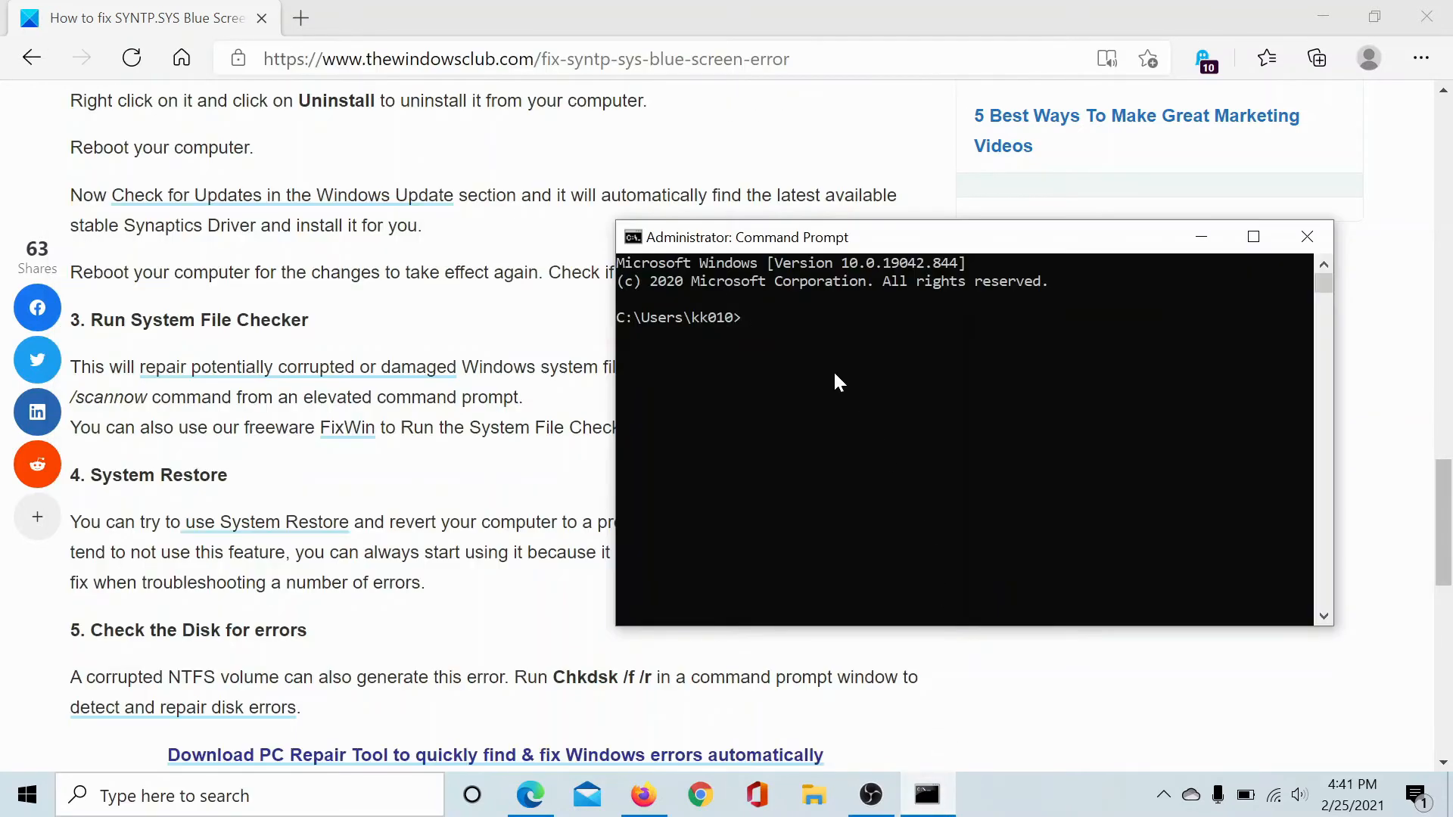
pyautogui.write('sg')
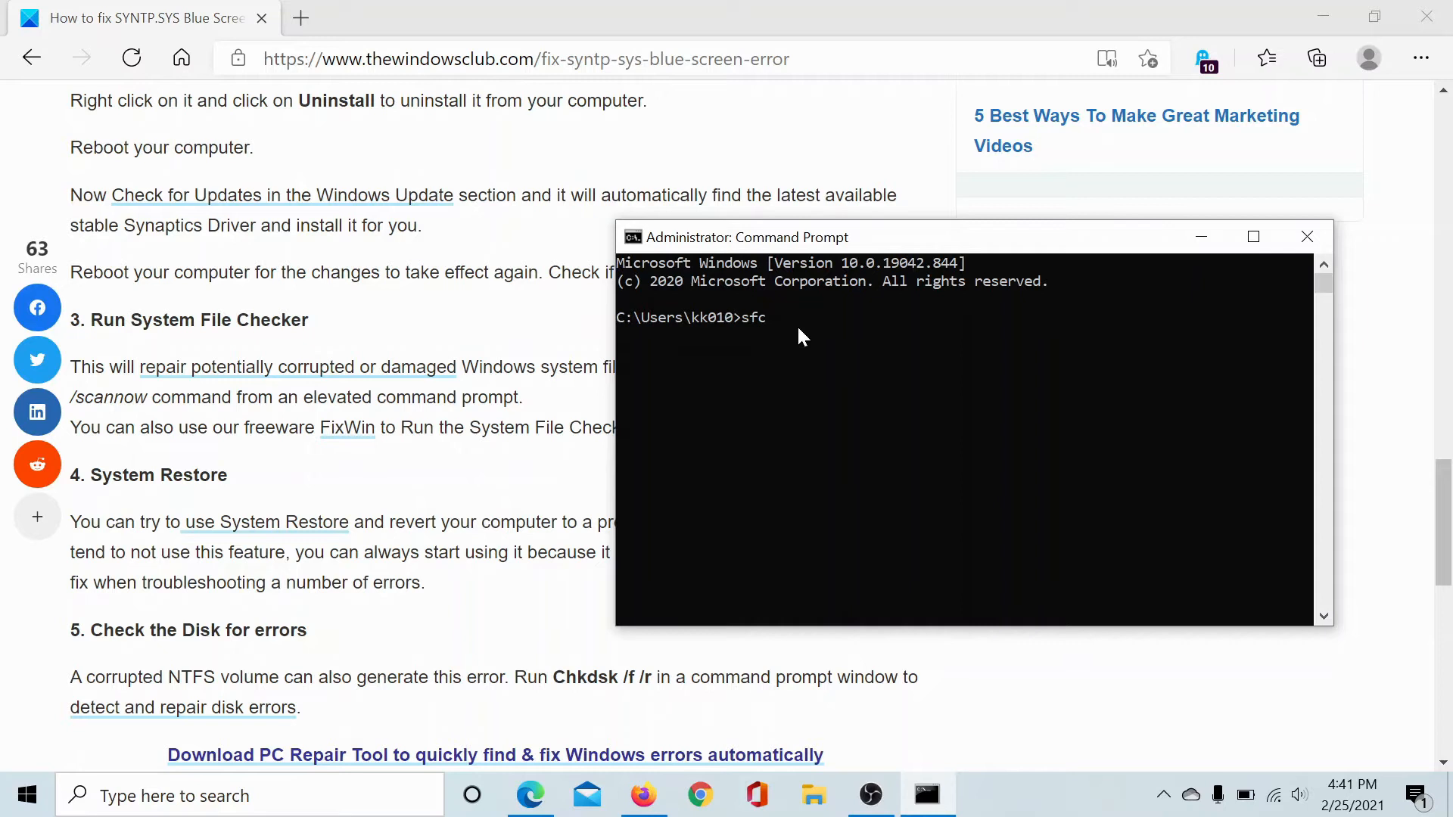
pyautogui.write('/sc')
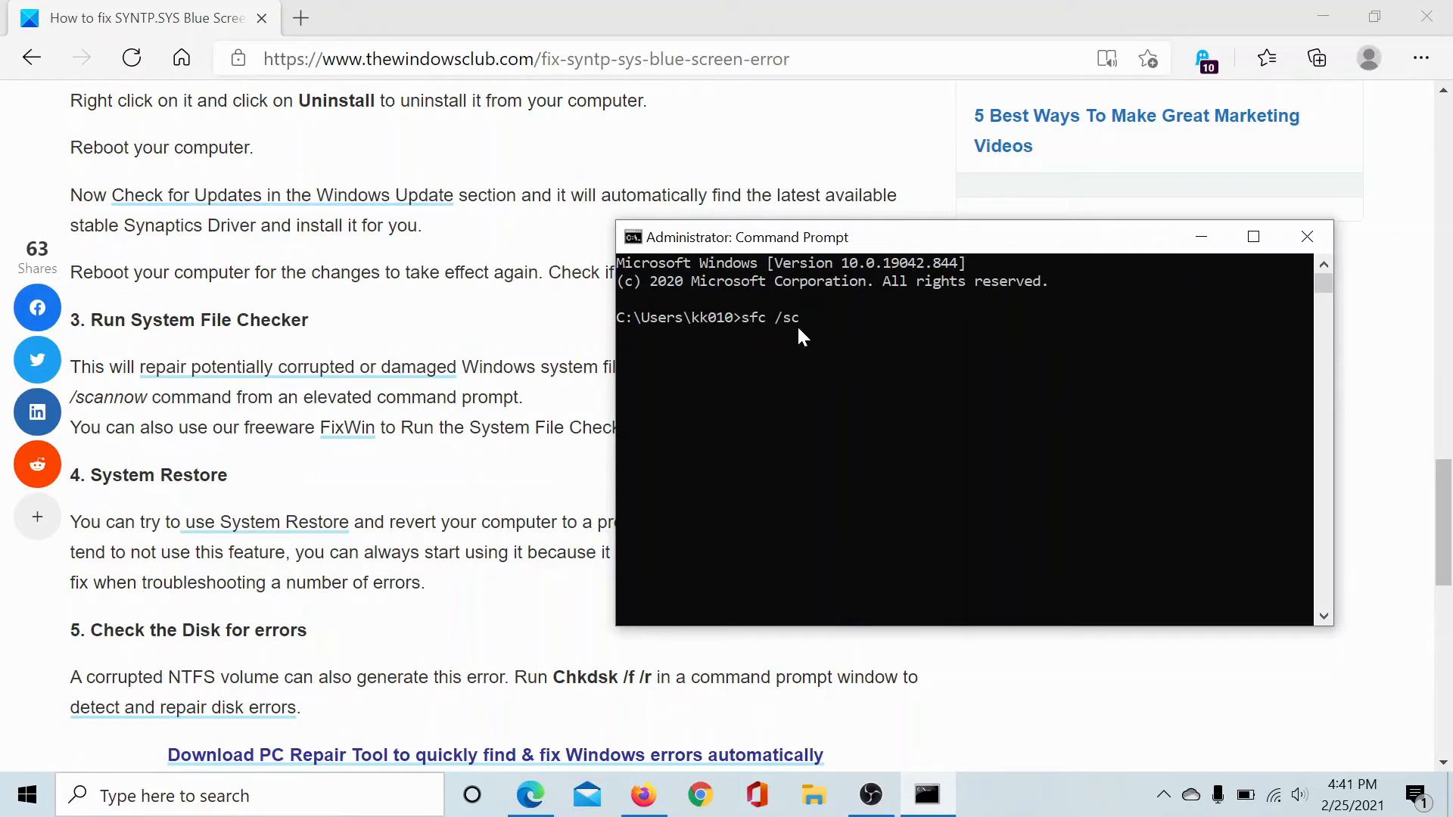
pyautogui.write('annow')
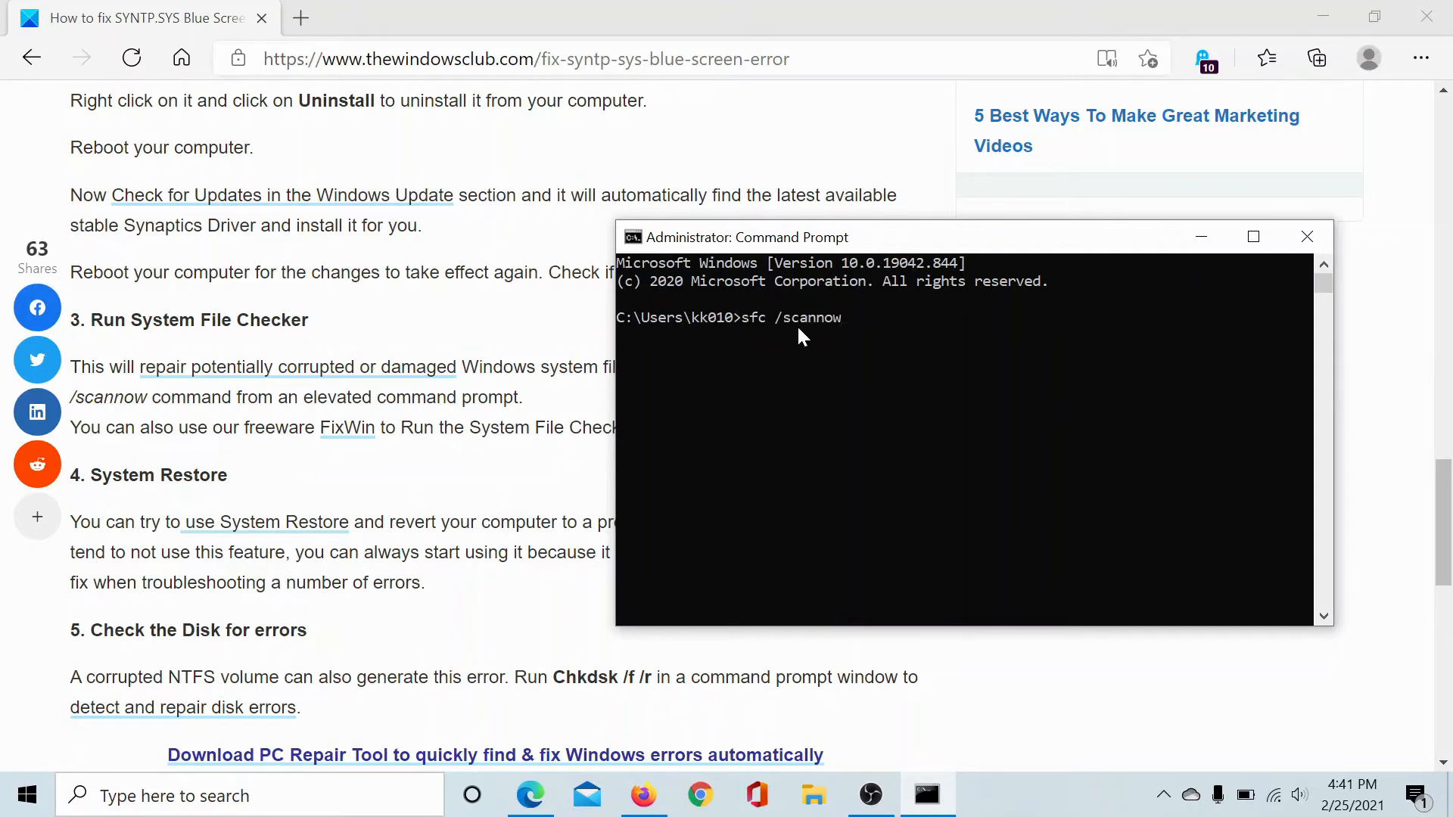
pyautogui.press('Return')
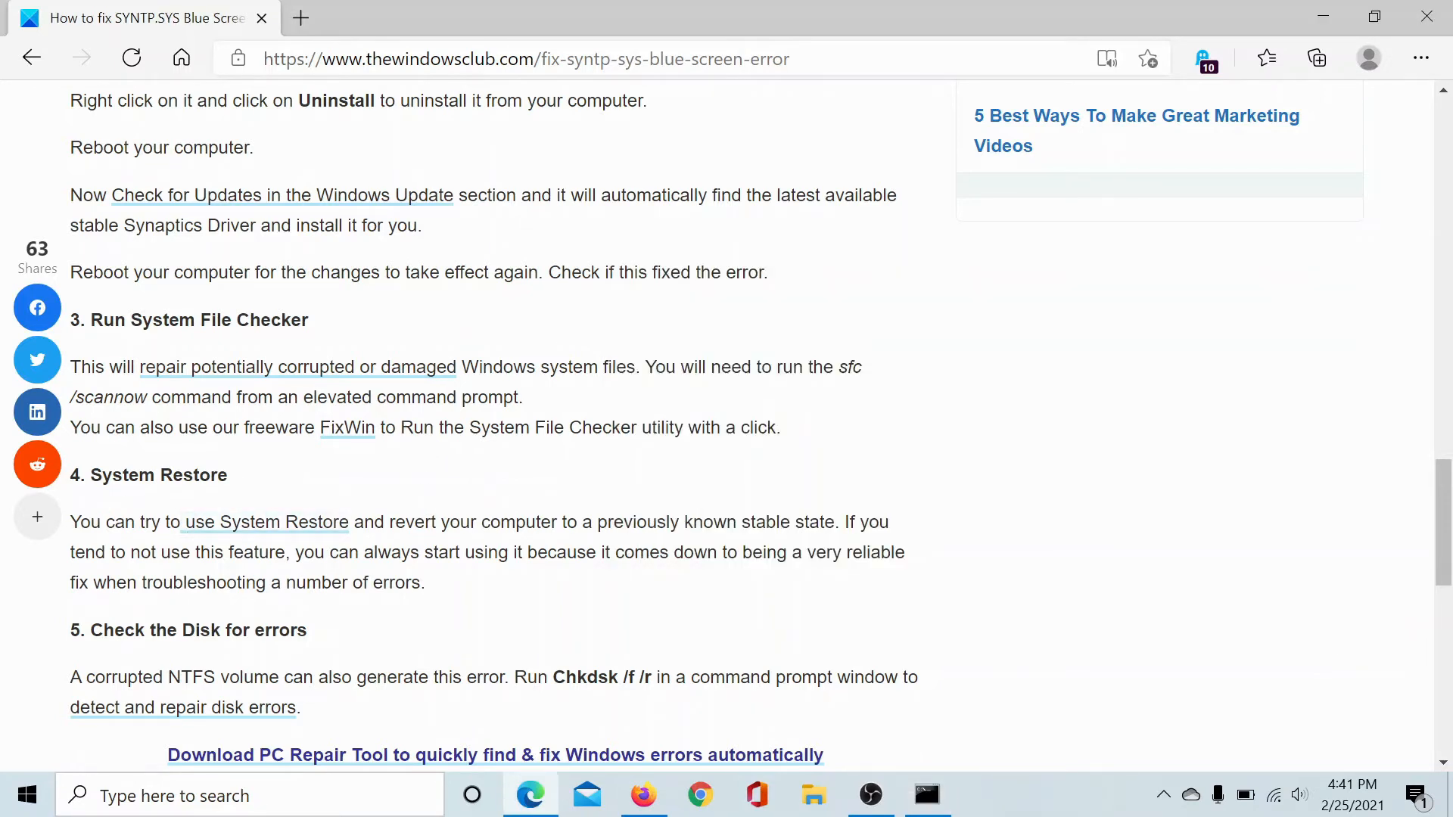
pyautogui.moveTo(245, 488)
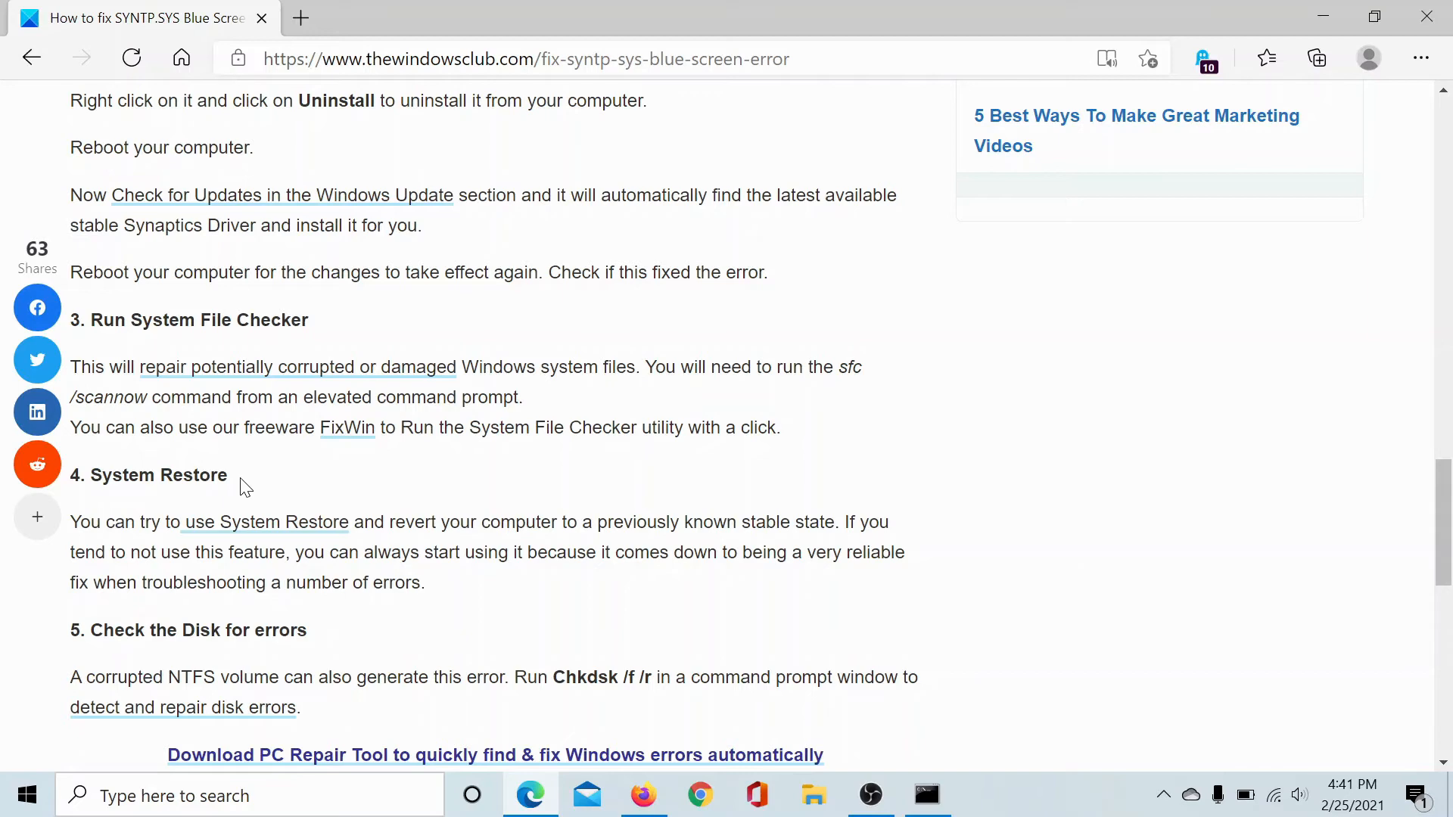
# Step: Scroll to section 5 and highlight then deselect the 'Chkdsk /f /r' command
pyautogui.scroll(-3)
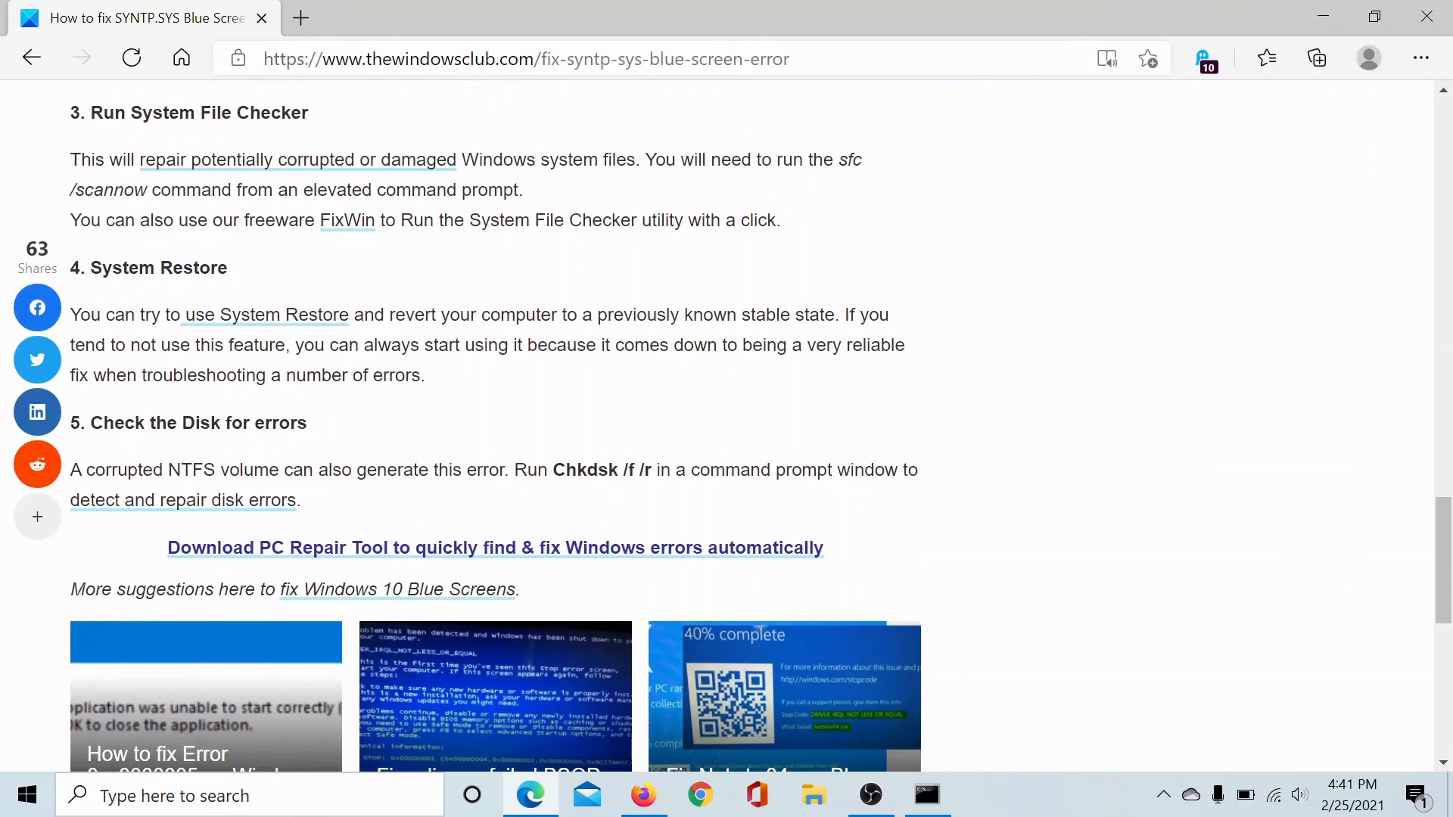
pyautogui.doubleClick(600, 470)
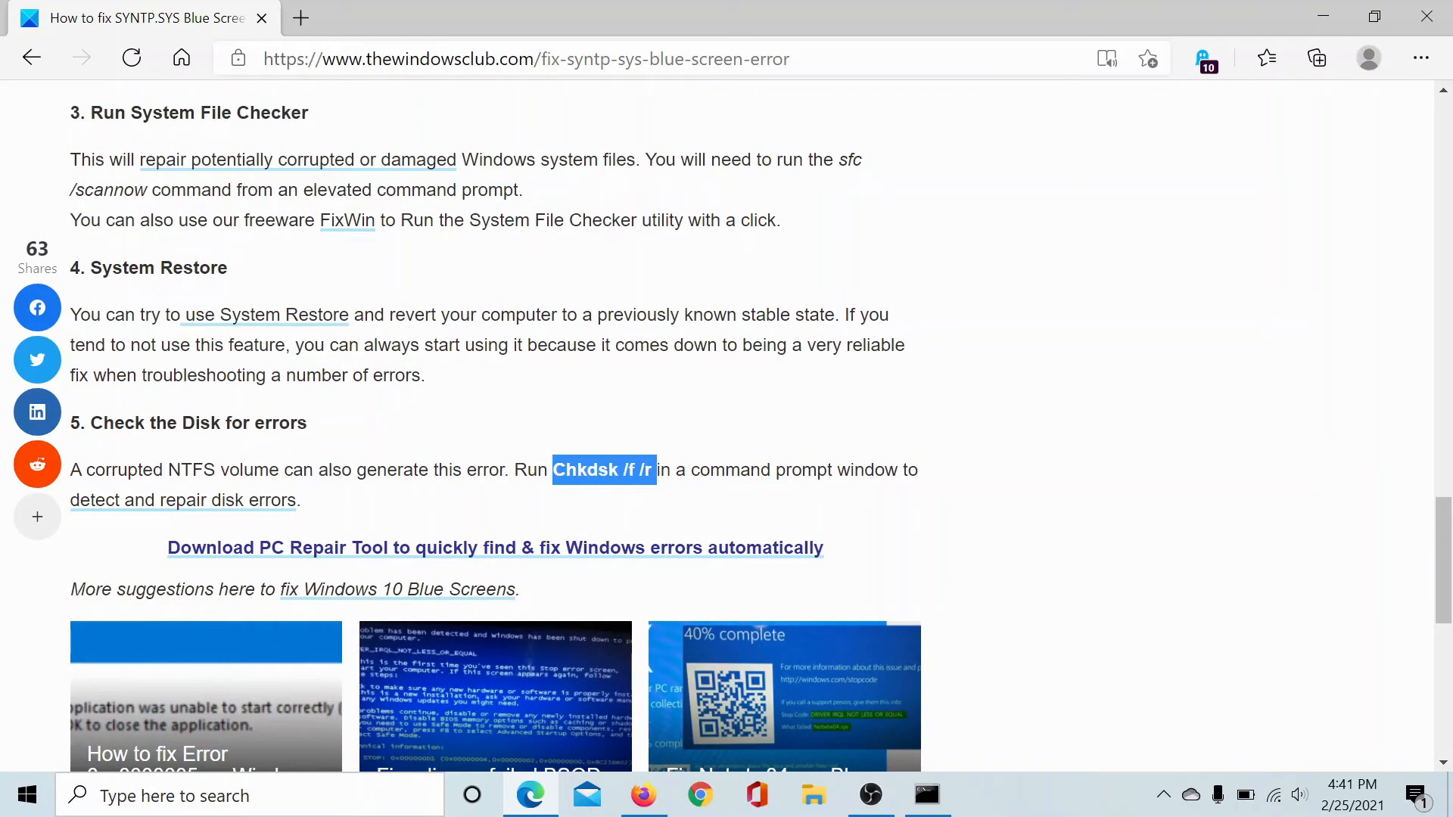
pyautogui.click(788, 470)
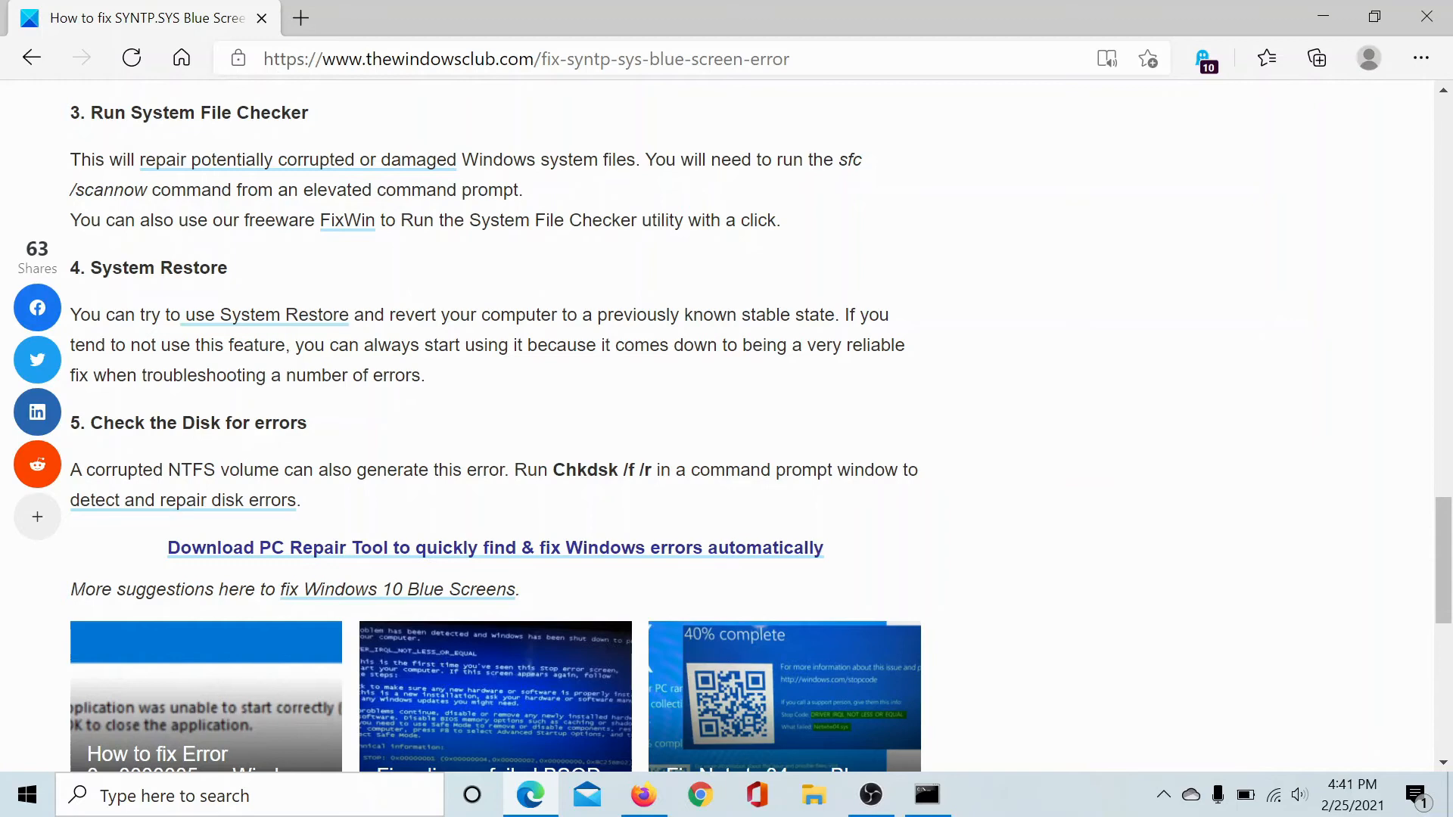
pyautogui.rightClick(600, 470)
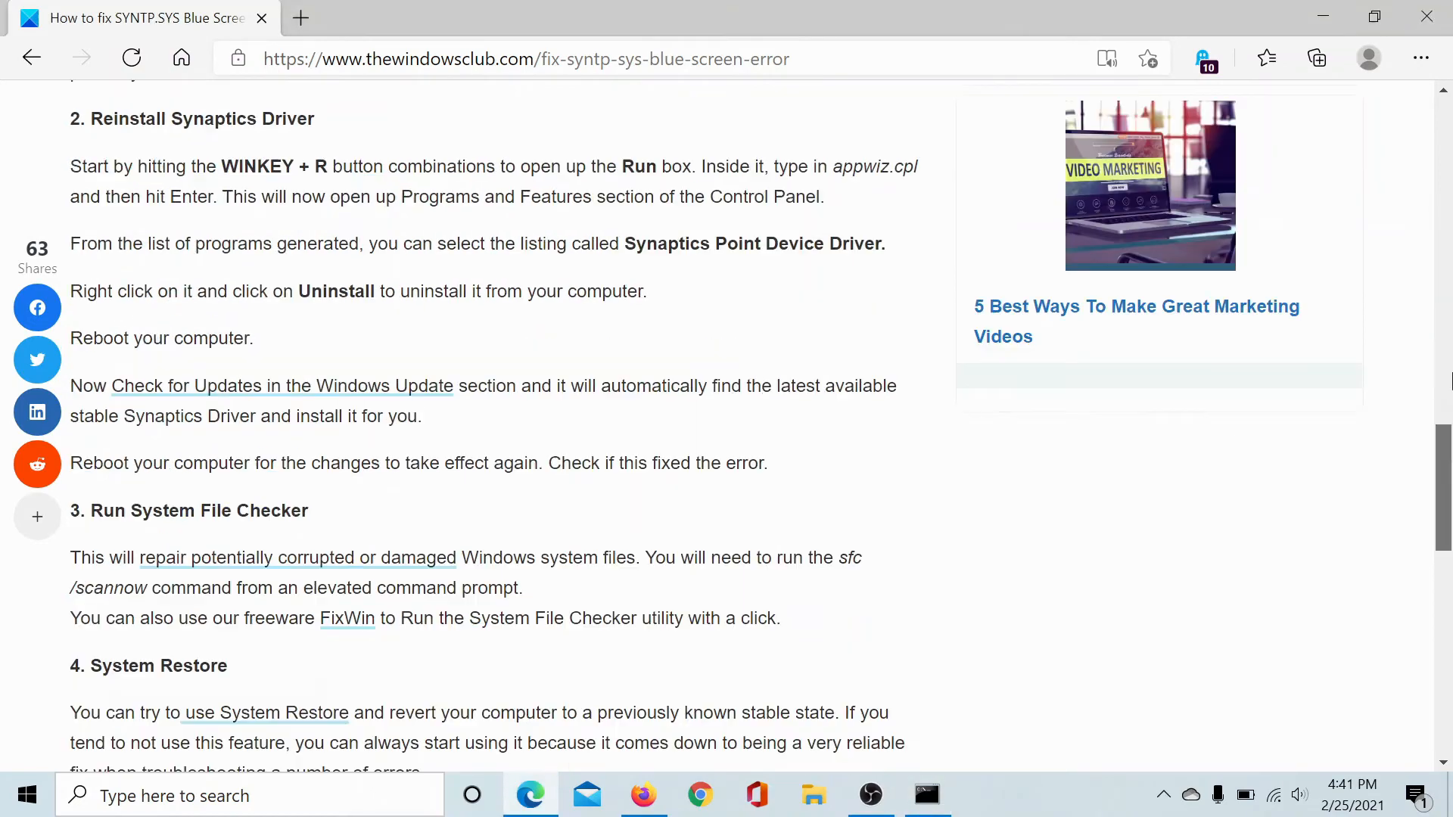
# Step: Scroll back up to the article's SYNTP.SYS Blue Screen title
pyautogui.scroll(3)
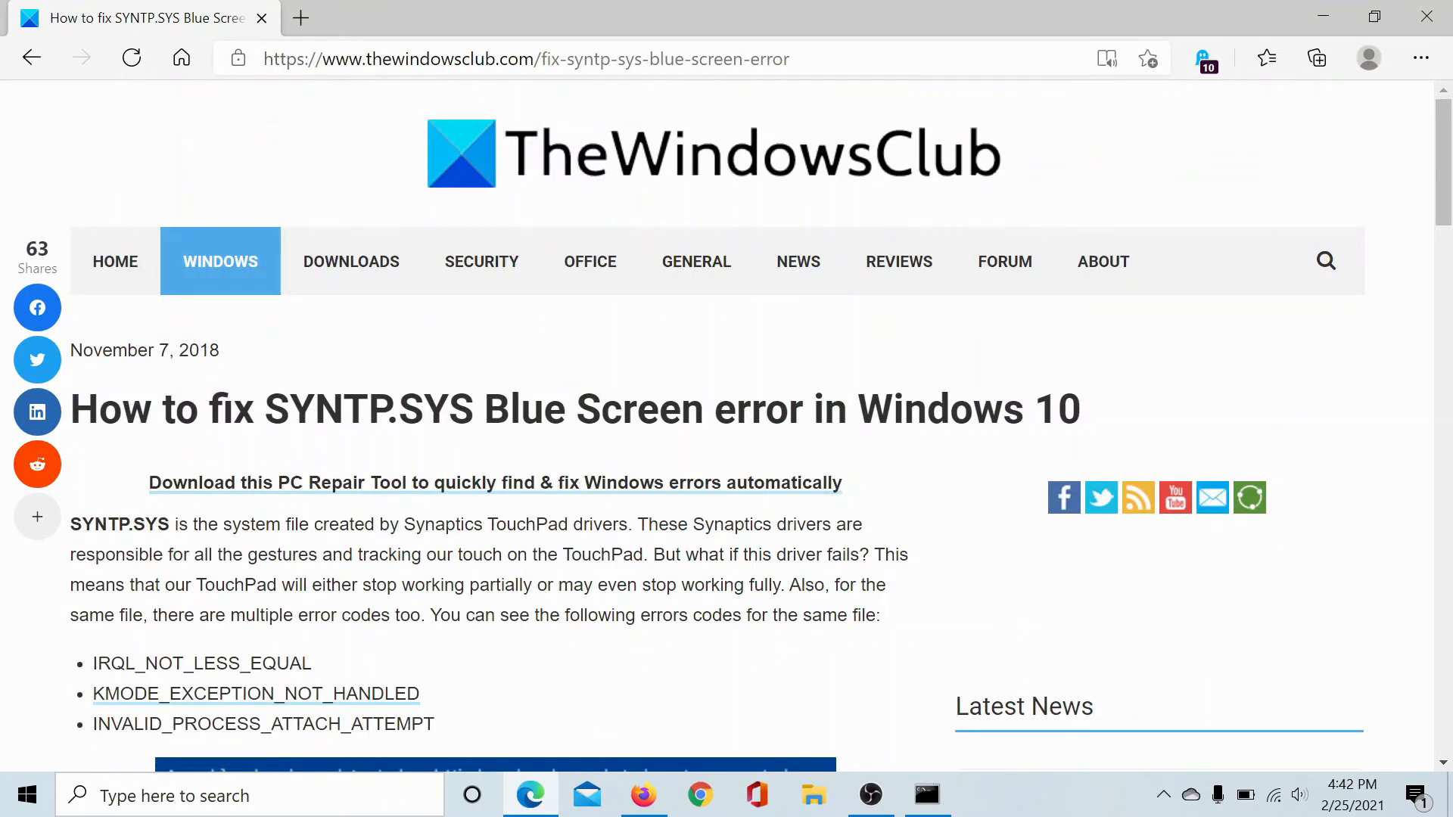
pyautogui.click(924, 795)
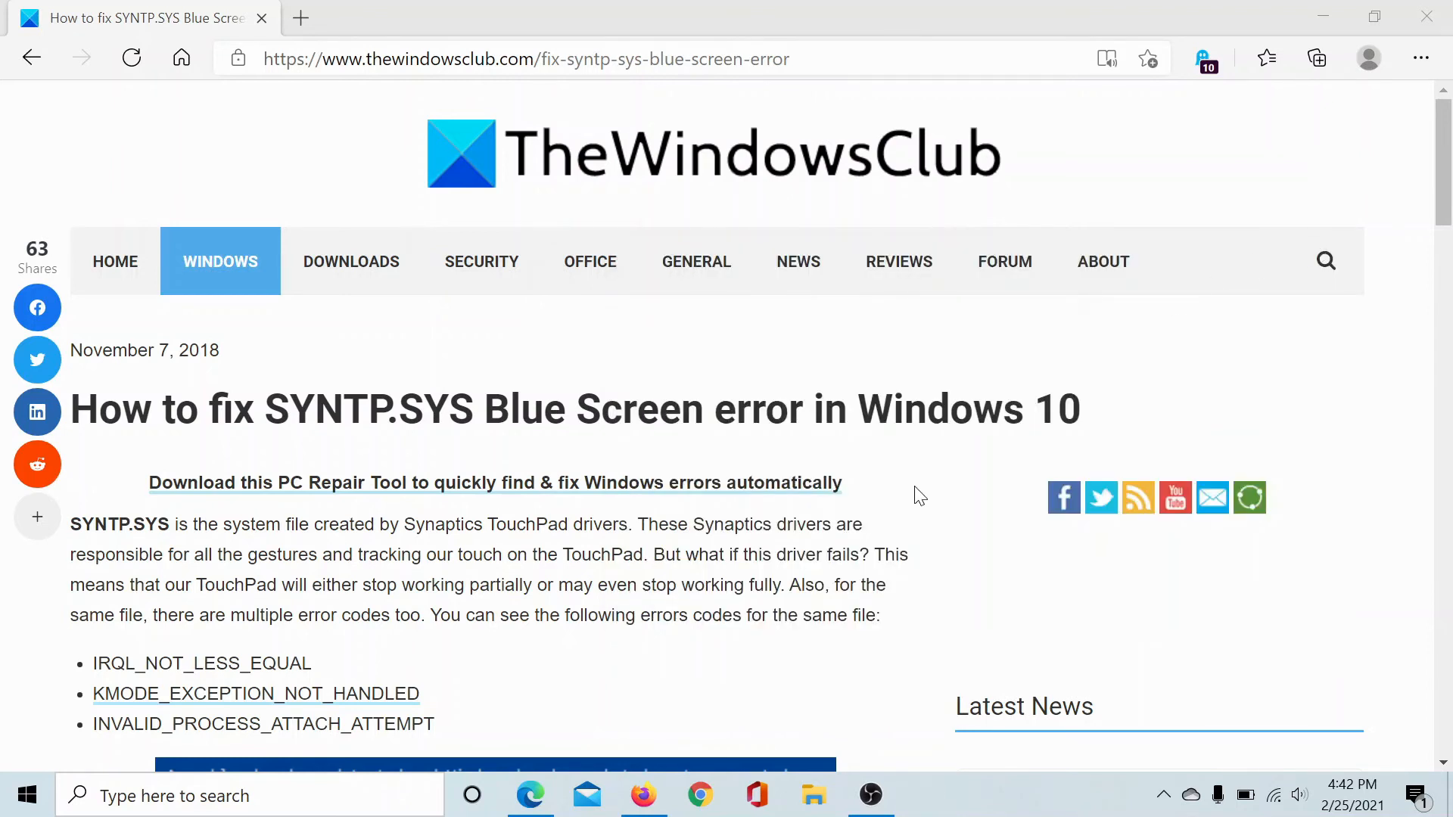
pyautogui.moveTo(911, 502)
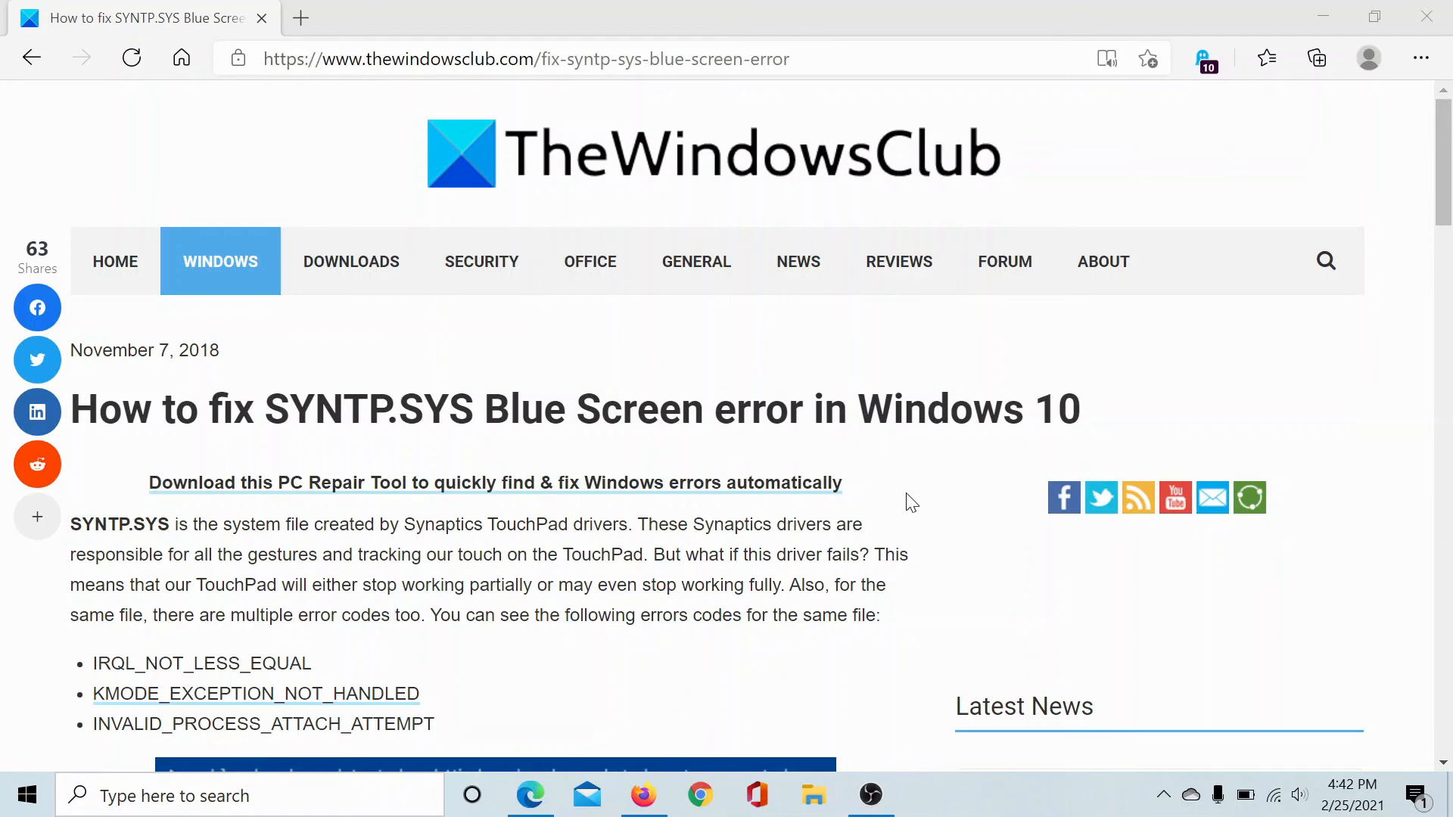